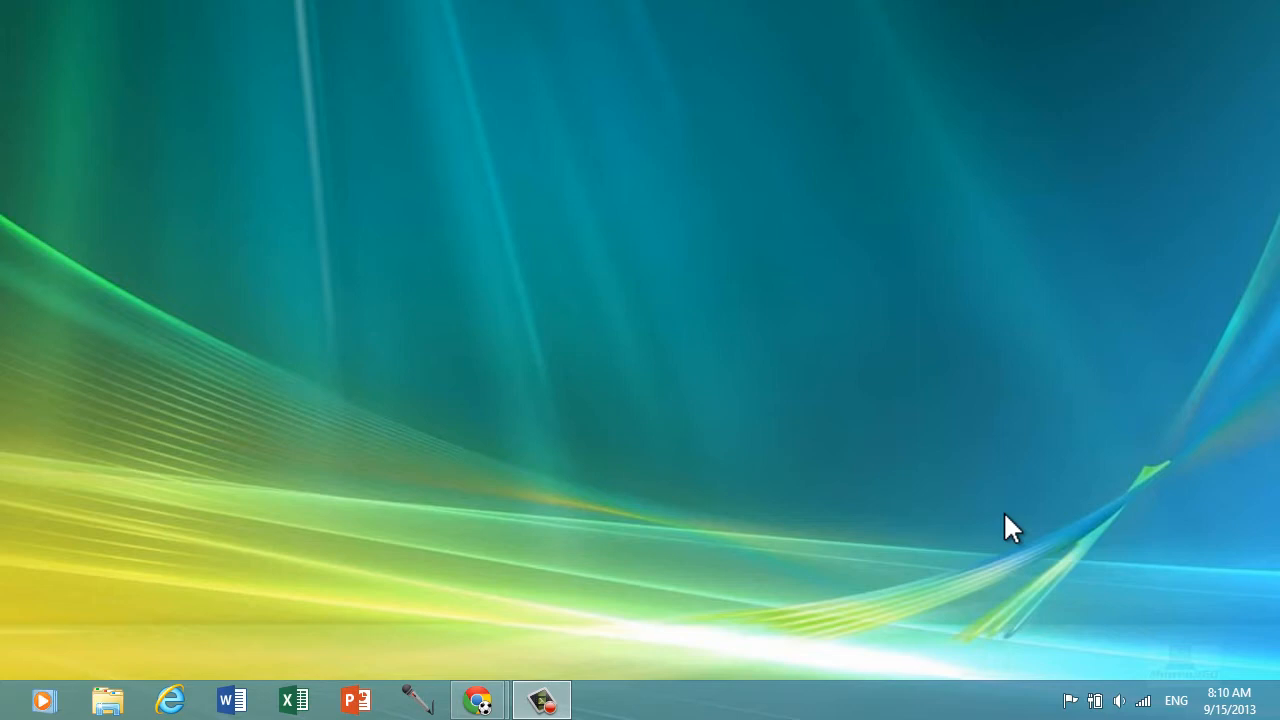
pyautogui.moveTo(968, 540)
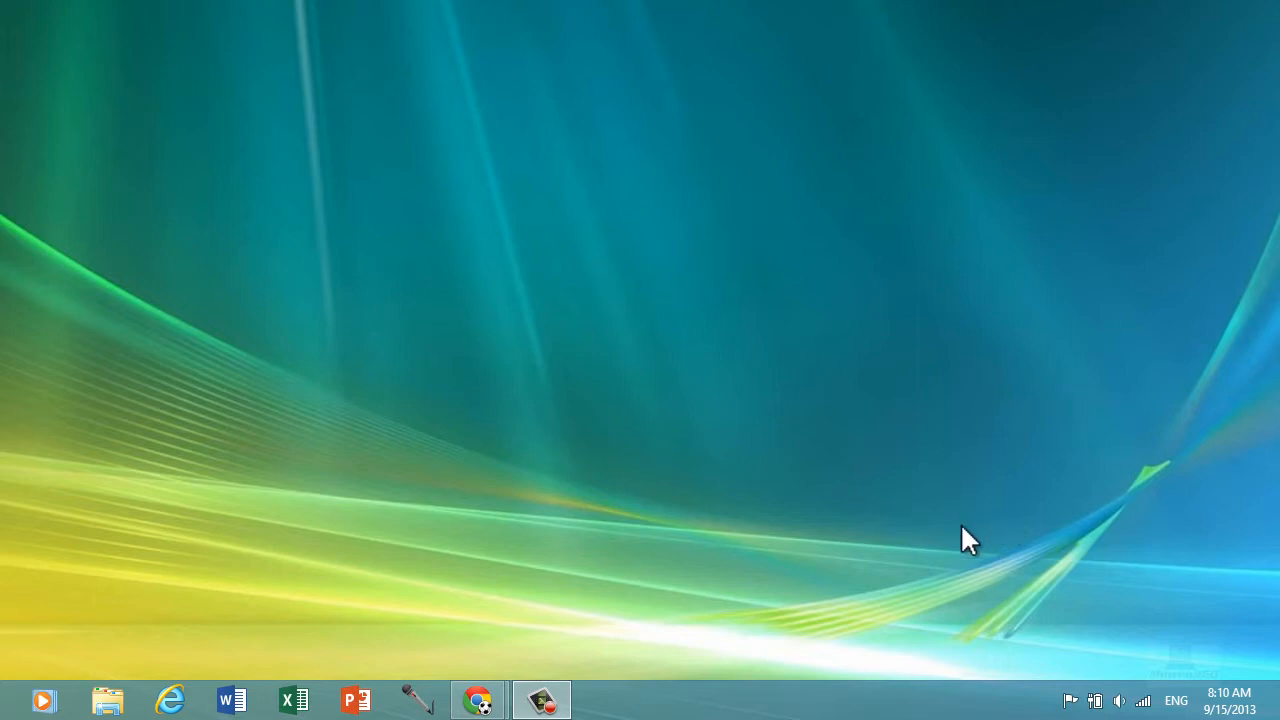
pyautogui.moveTo(876, 400)
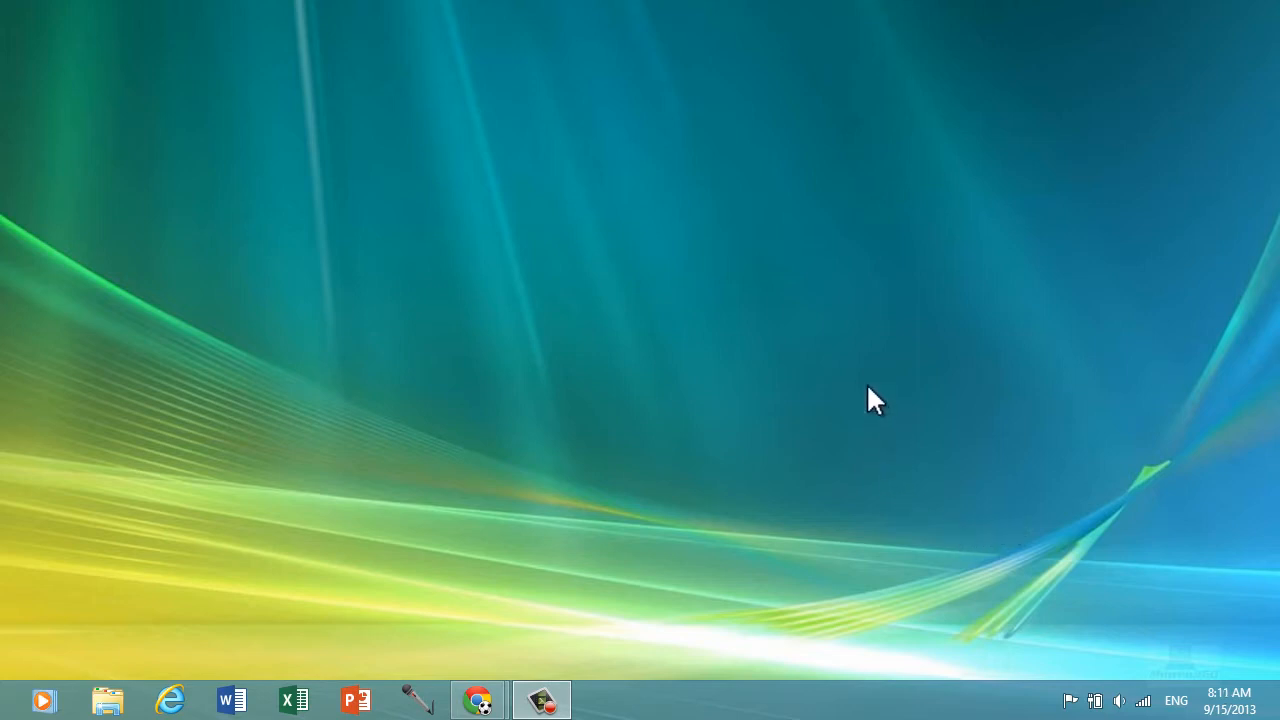
# Launch PowerDirector 12 from the taskbar to reach its welcome screen
pyautogui.click(20, 700)
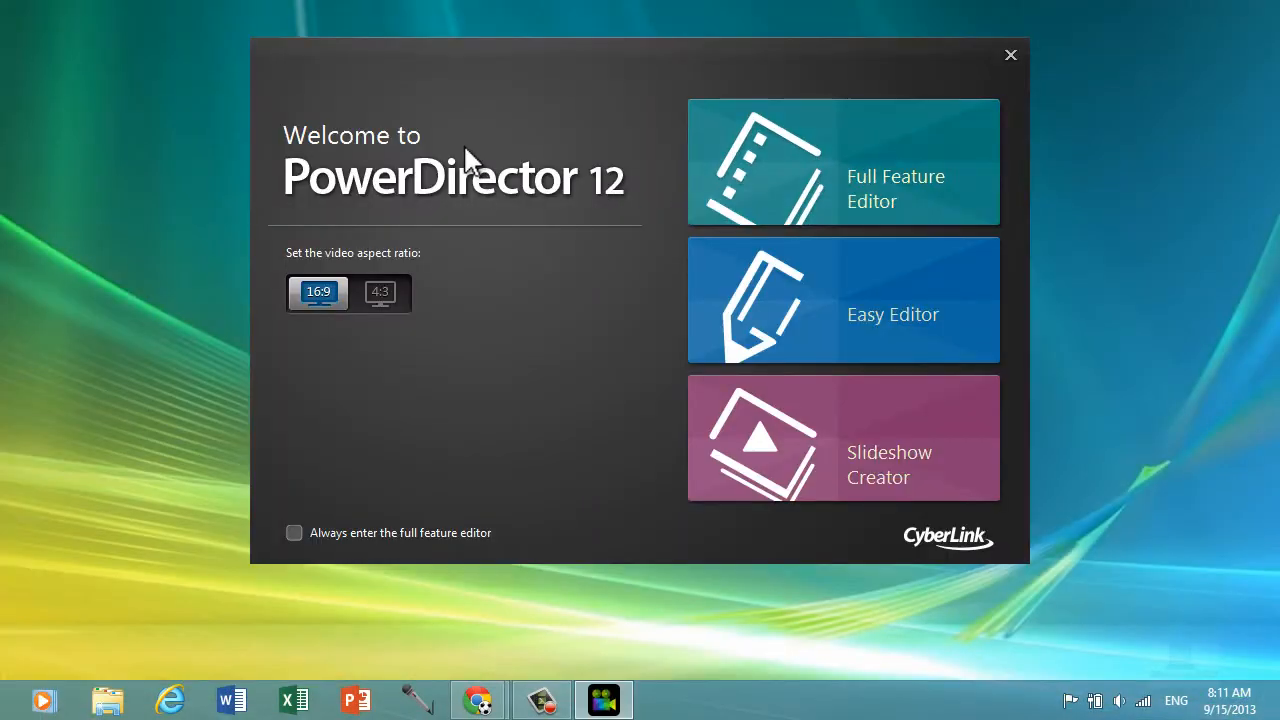
pyautogui.moveTo(644, 130)
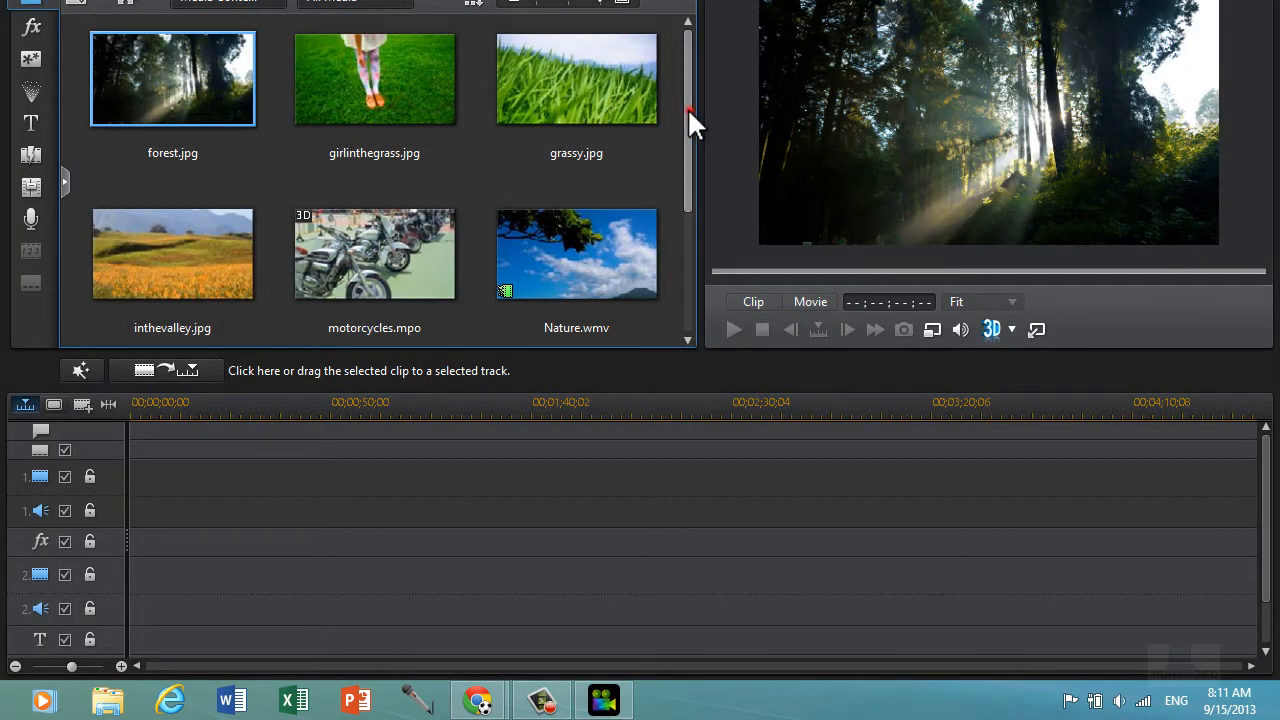
pyautogui.moveTo(176, 344)
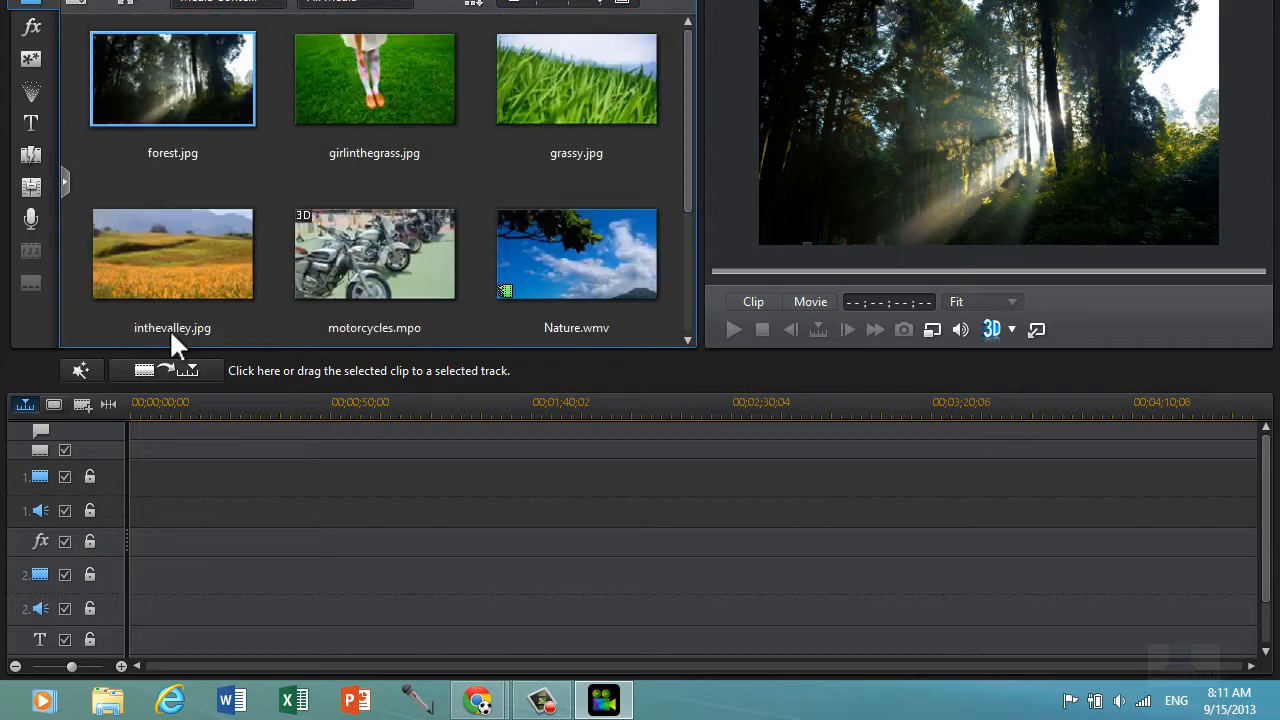
pyautogui.moveTo(358, 284)
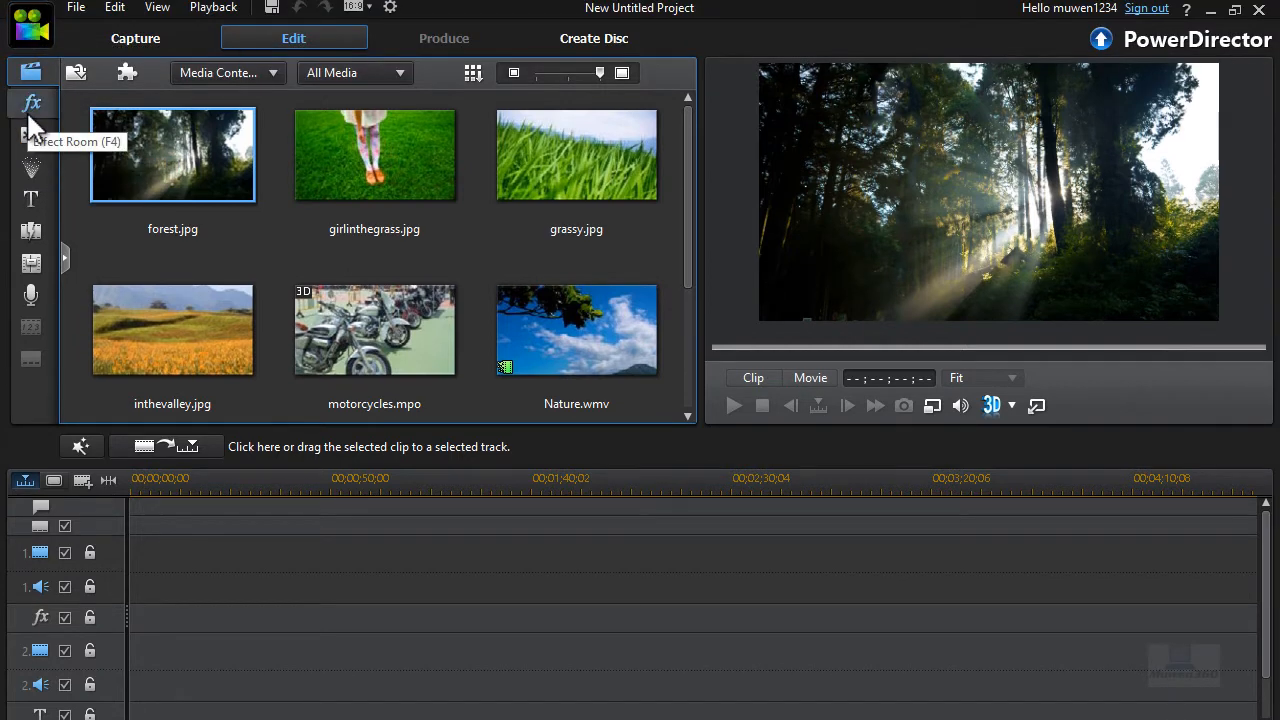
pyautogui.moveTo(30, 198)
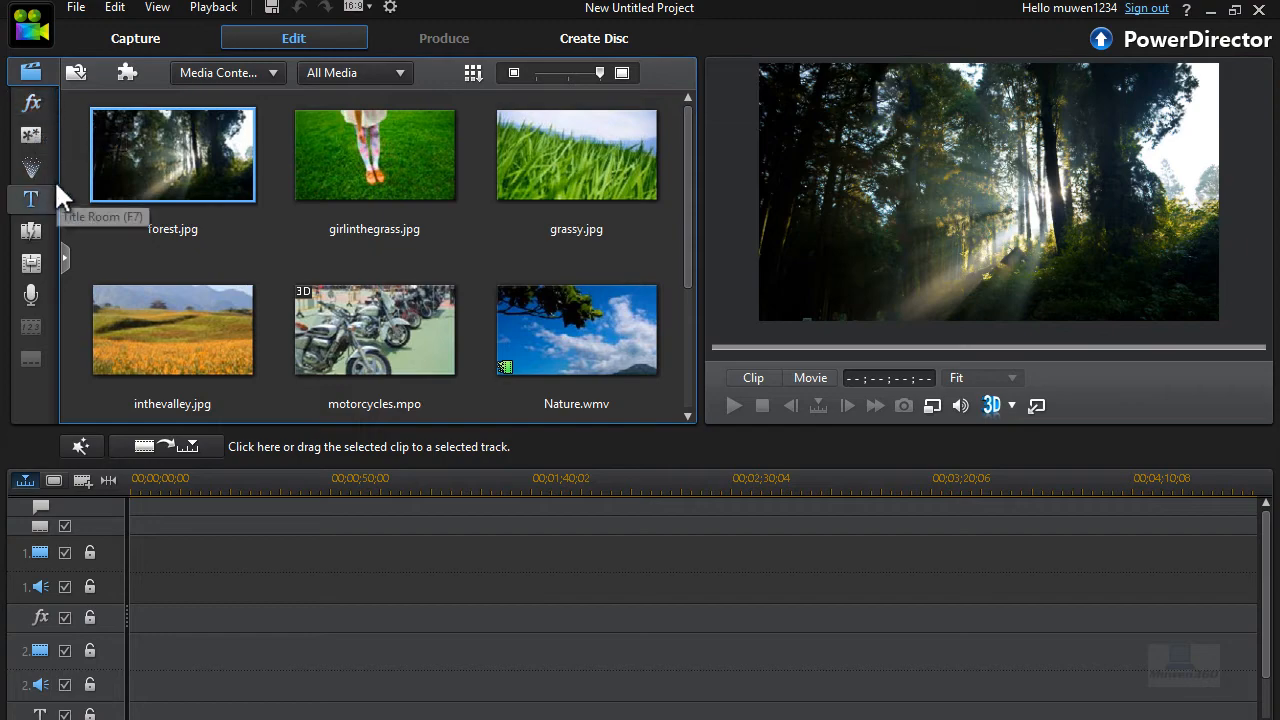
pyautogui.moveTo(32, 136)
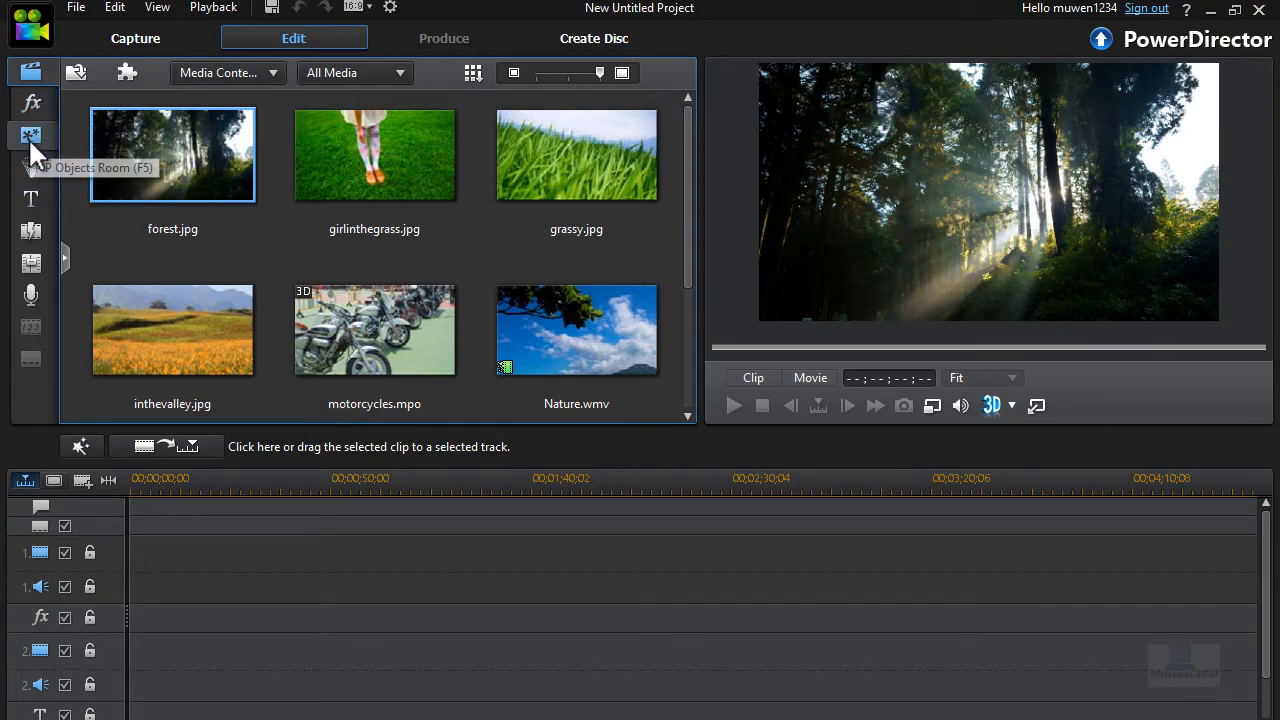
# Browse the Objects Room custom graphics, then return to the sample media library
pyautogui.click(32, 136)
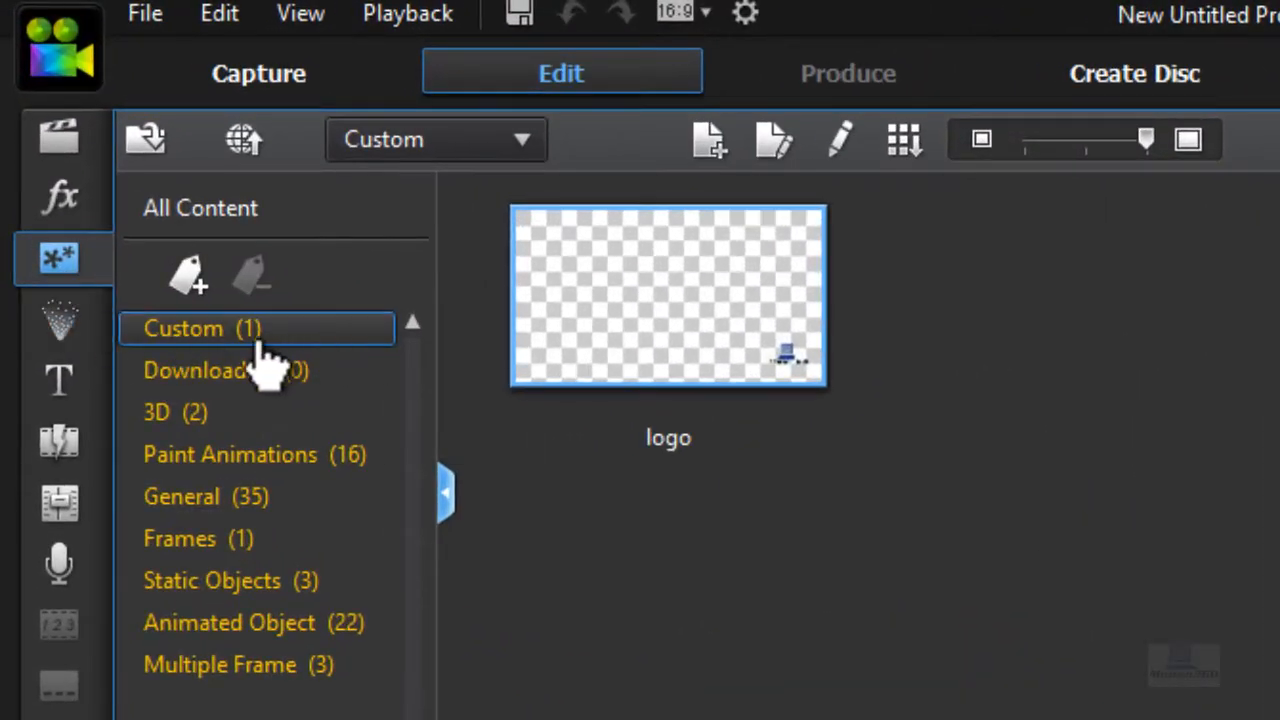
pyautogui.moveTo(504, 336)
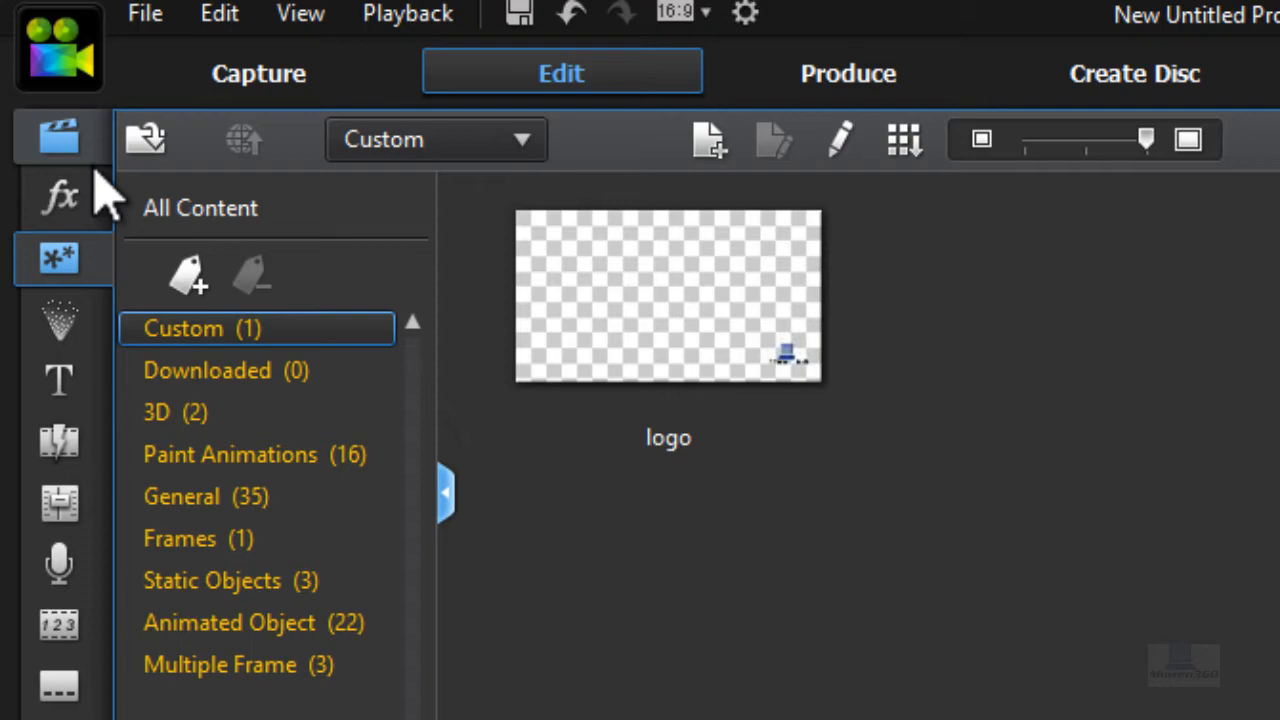
pyautogui.click(58, 138)
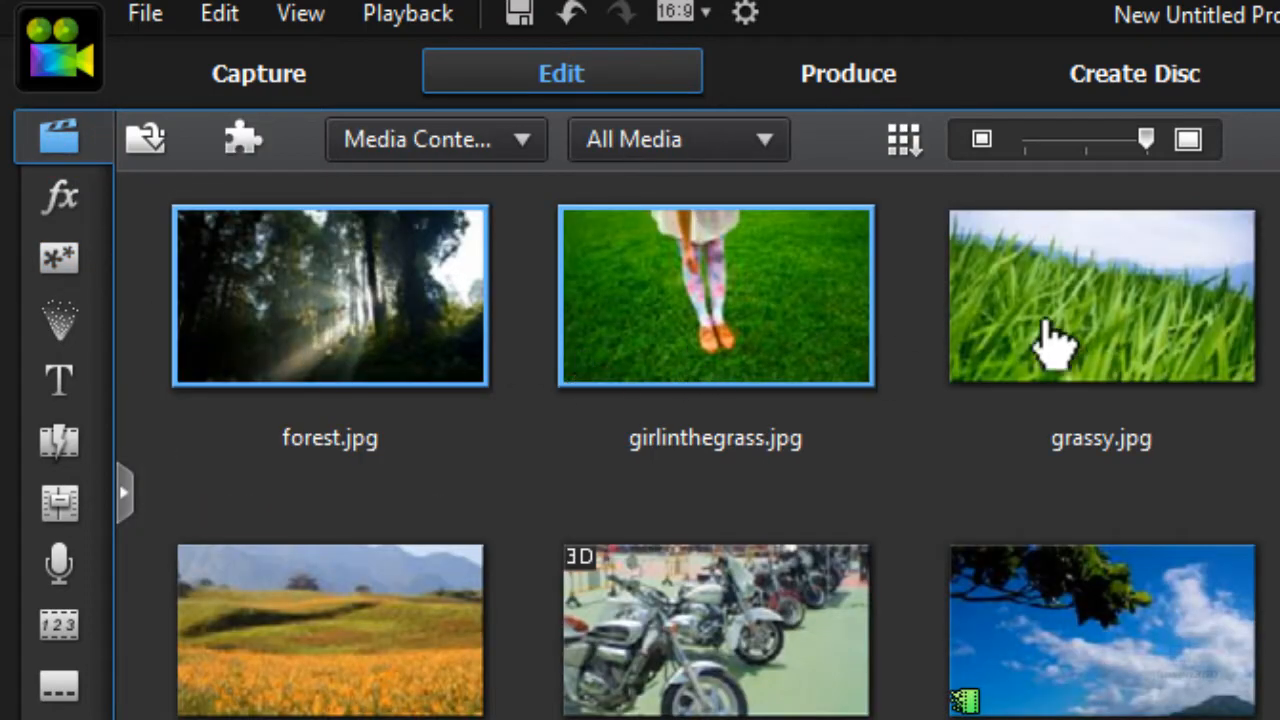
pyautogui.scroll(-3)
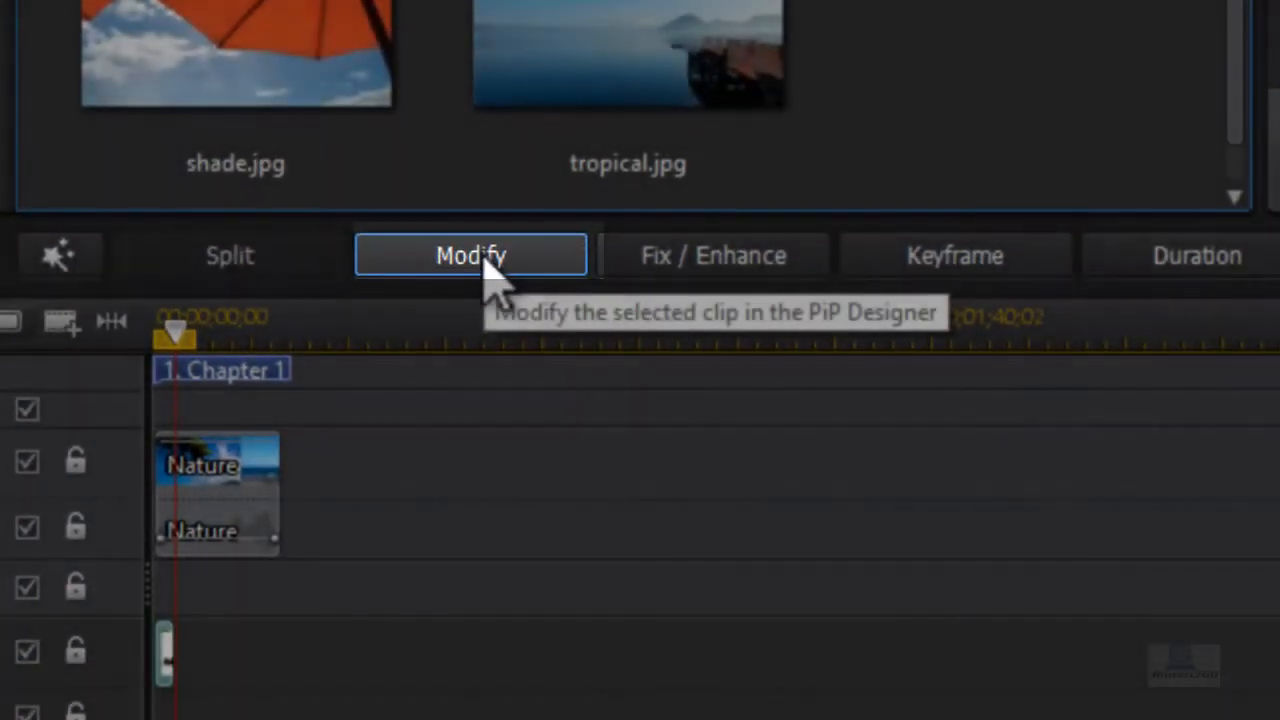
# Open the logo clip in the PiP Designer and browse its preset motion paths
pyautogui.click(470, 256)
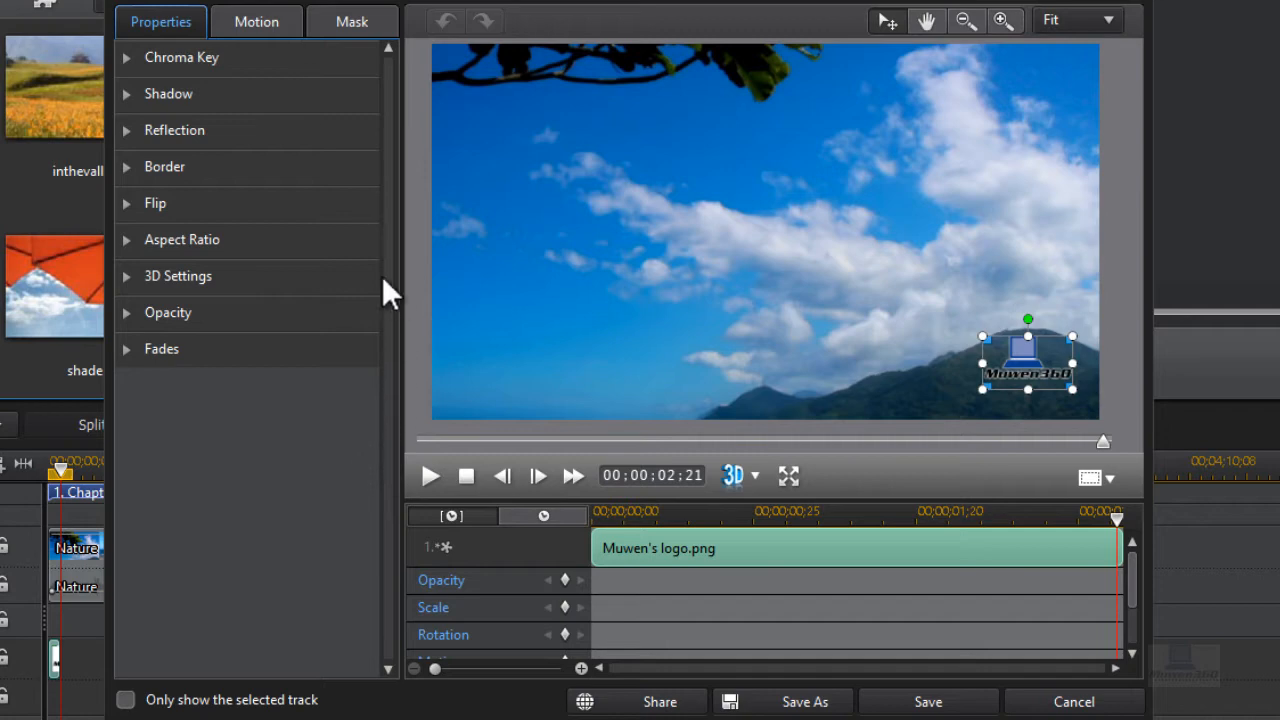
pyautogui.moveTo(296, 164)
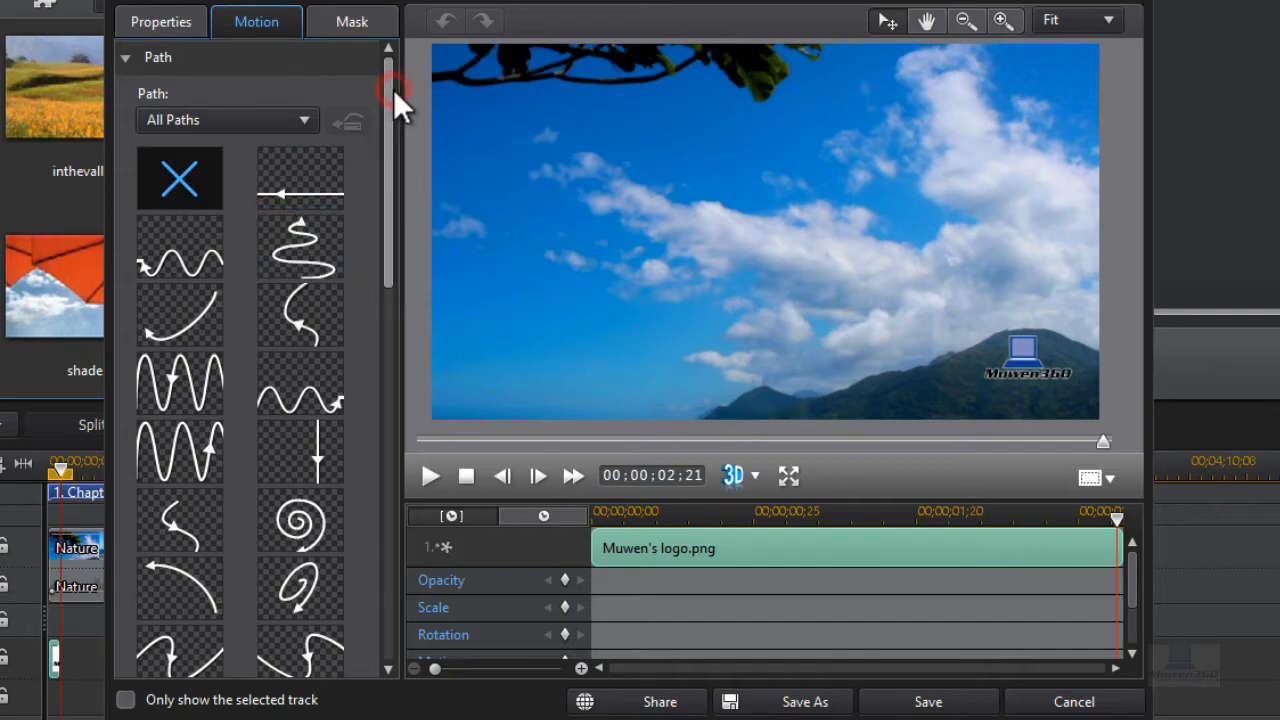
pyautogui.scroll(-3)
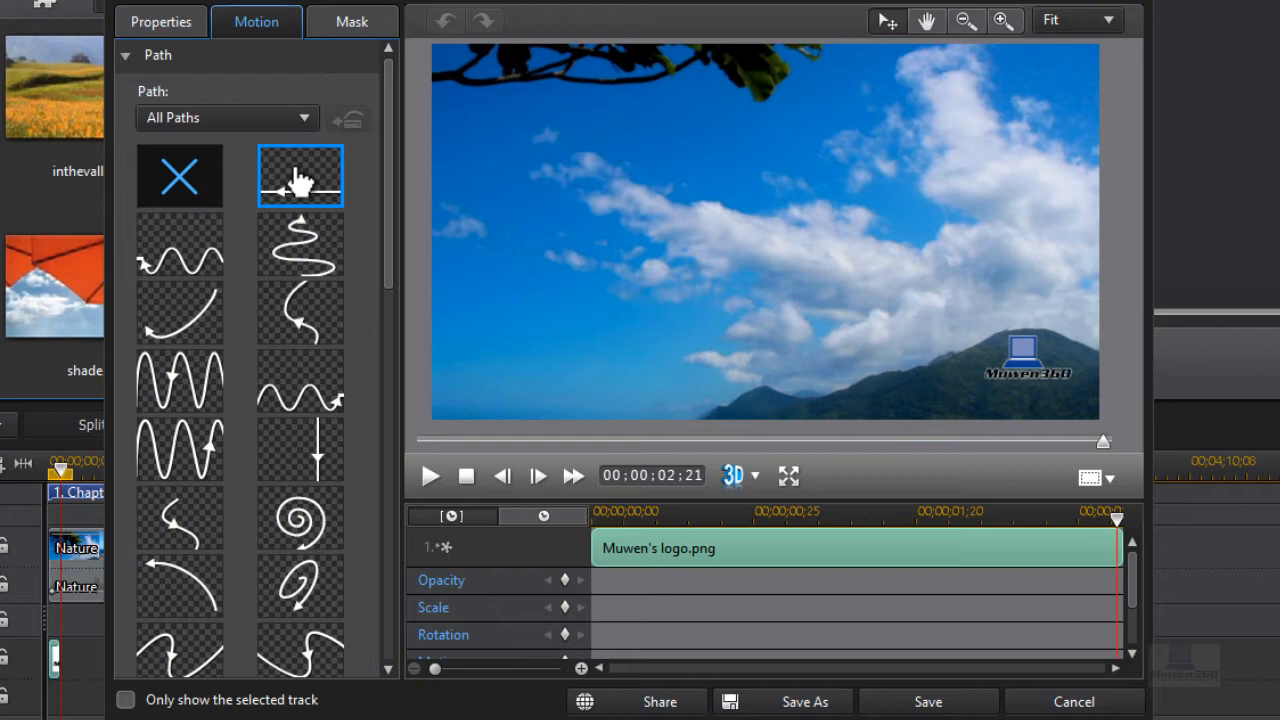
# Apply a straight-line path to the logo and stretch it diagonally toward the top-right corner
pyautogui.click(300, 176)
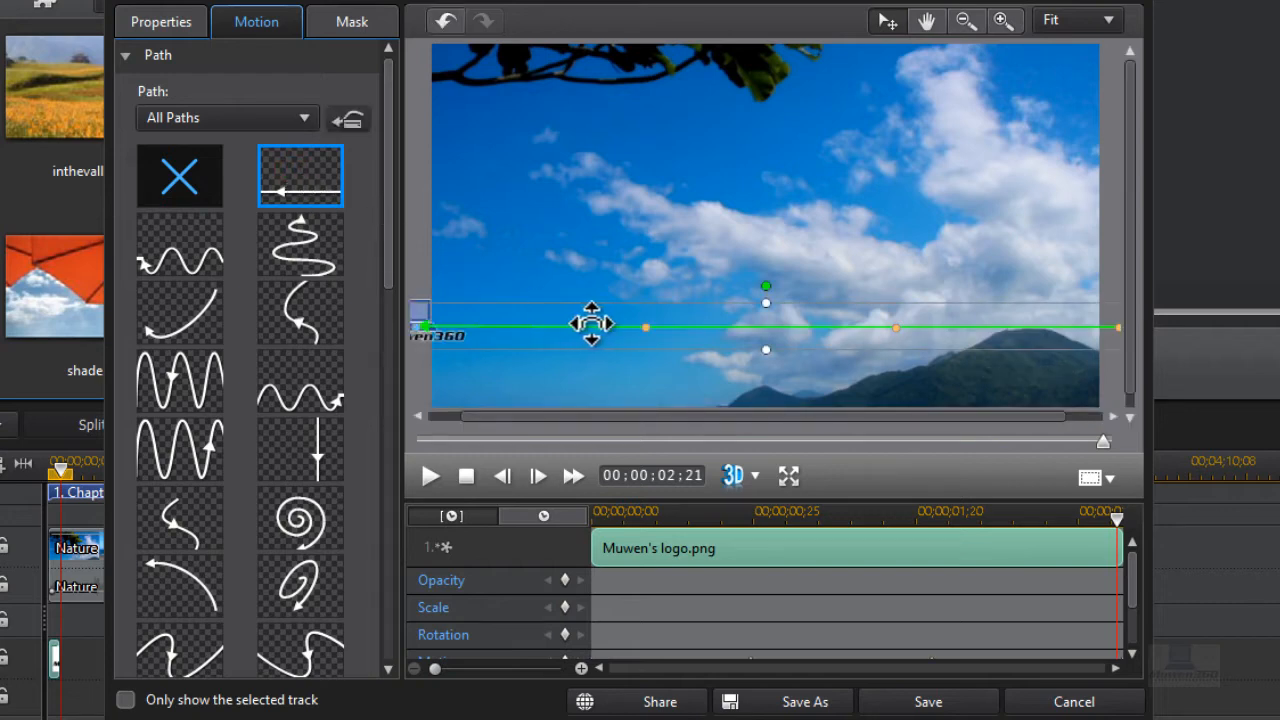
pyautogui.moveTo(590, 324); pyautogui.dragTo(662, 322)
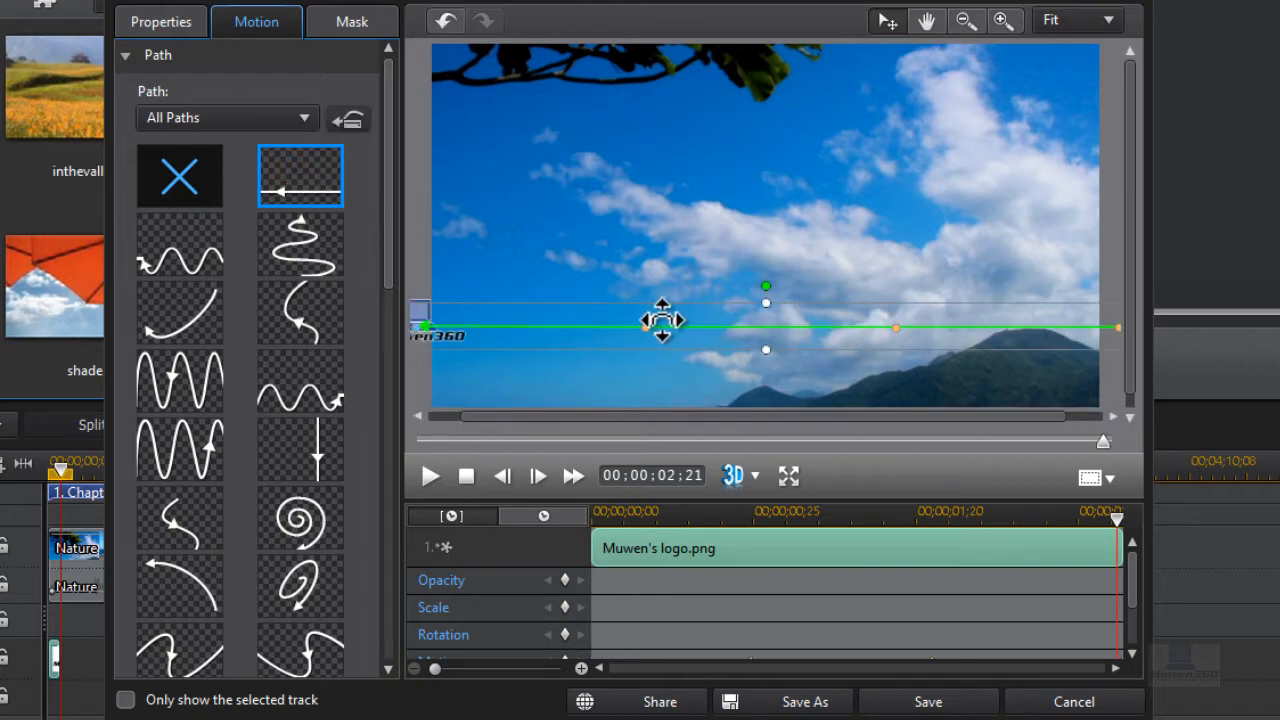
pyautogui.moveTo(662, 320); pyautogui.dragTo(484, 312)
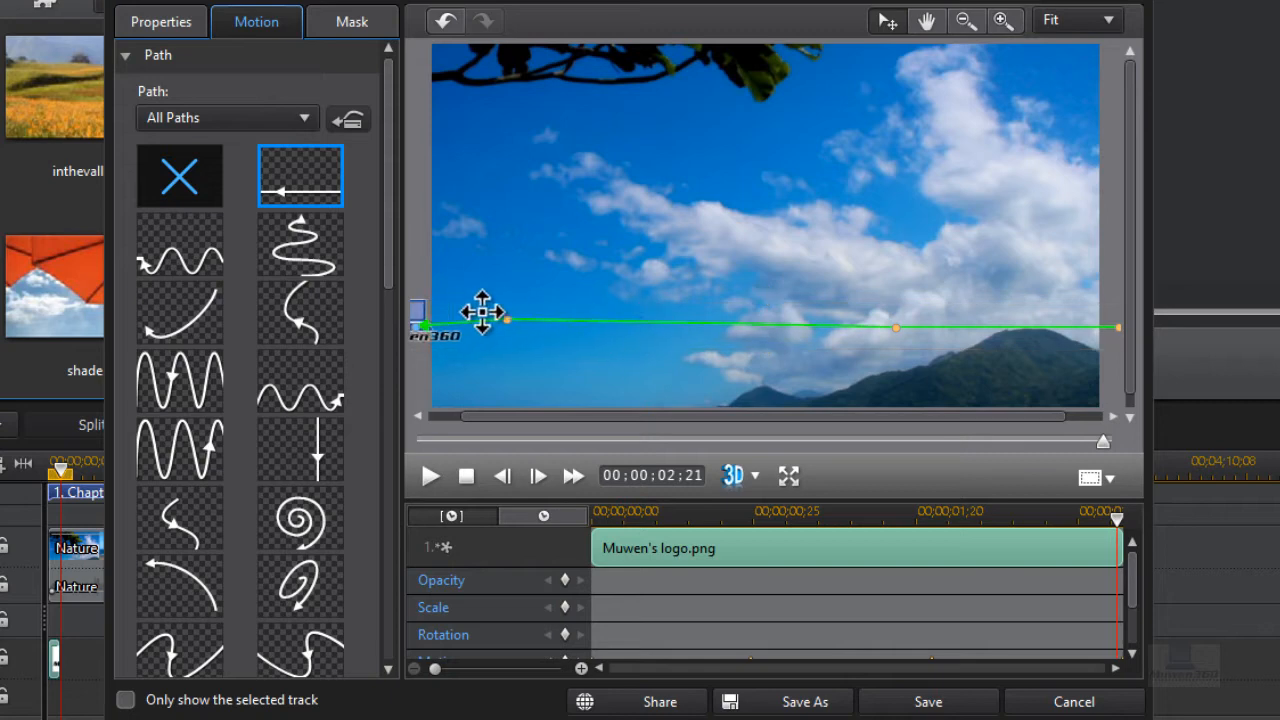
pyautogui.moveTo(484, 312); pyautogui.dragTo(890, 334)
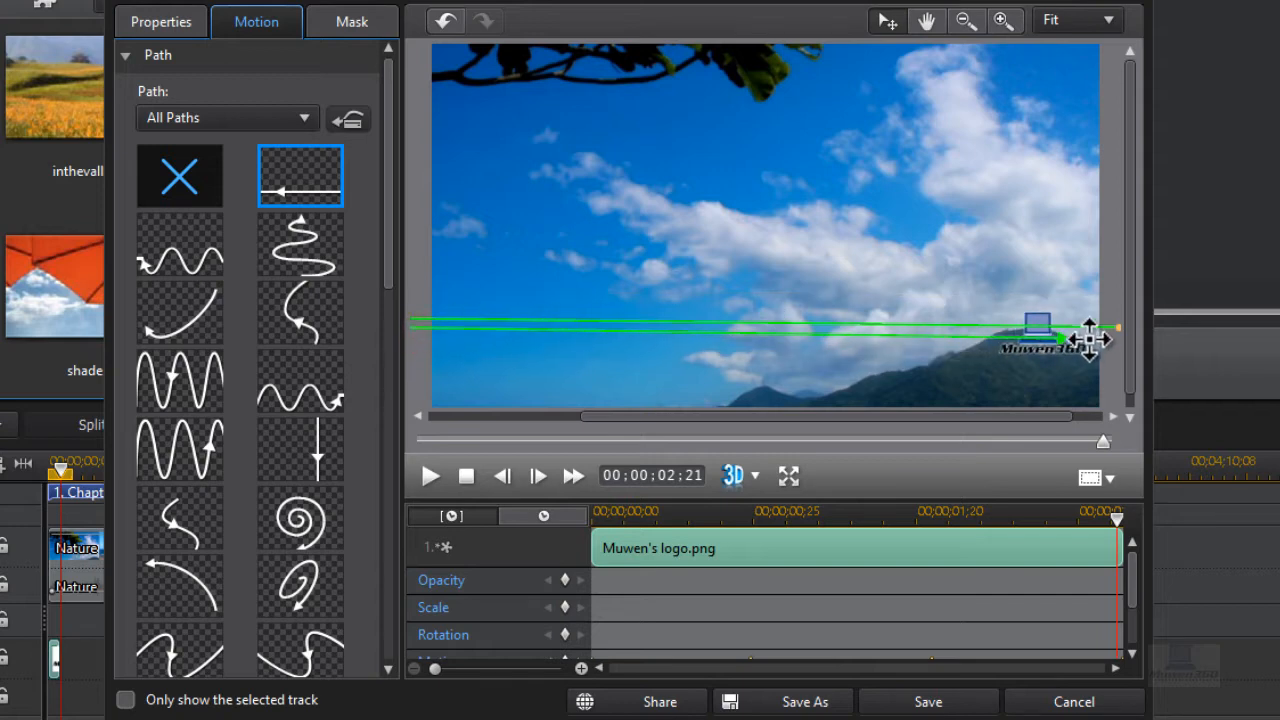
pyautogui.moveTo(1040, 330); pyautogui.dragTo(1040, 124)
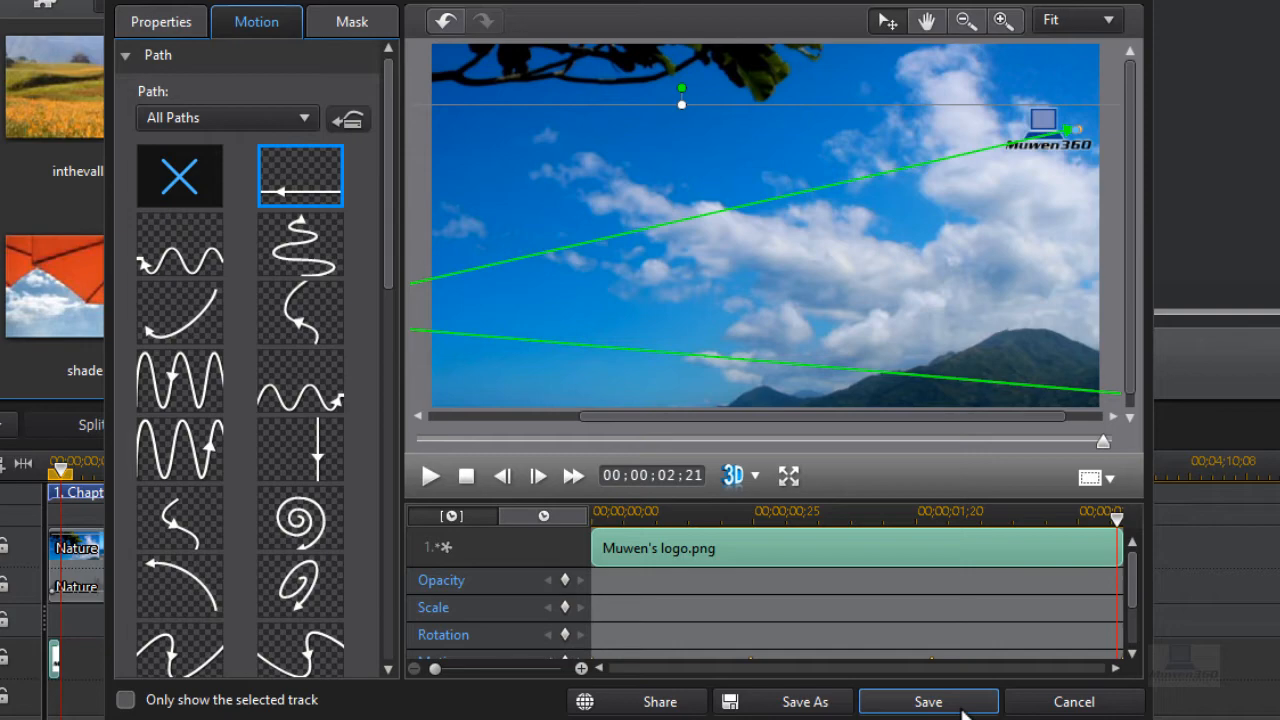
pyautogui.moveTo(416, 250)
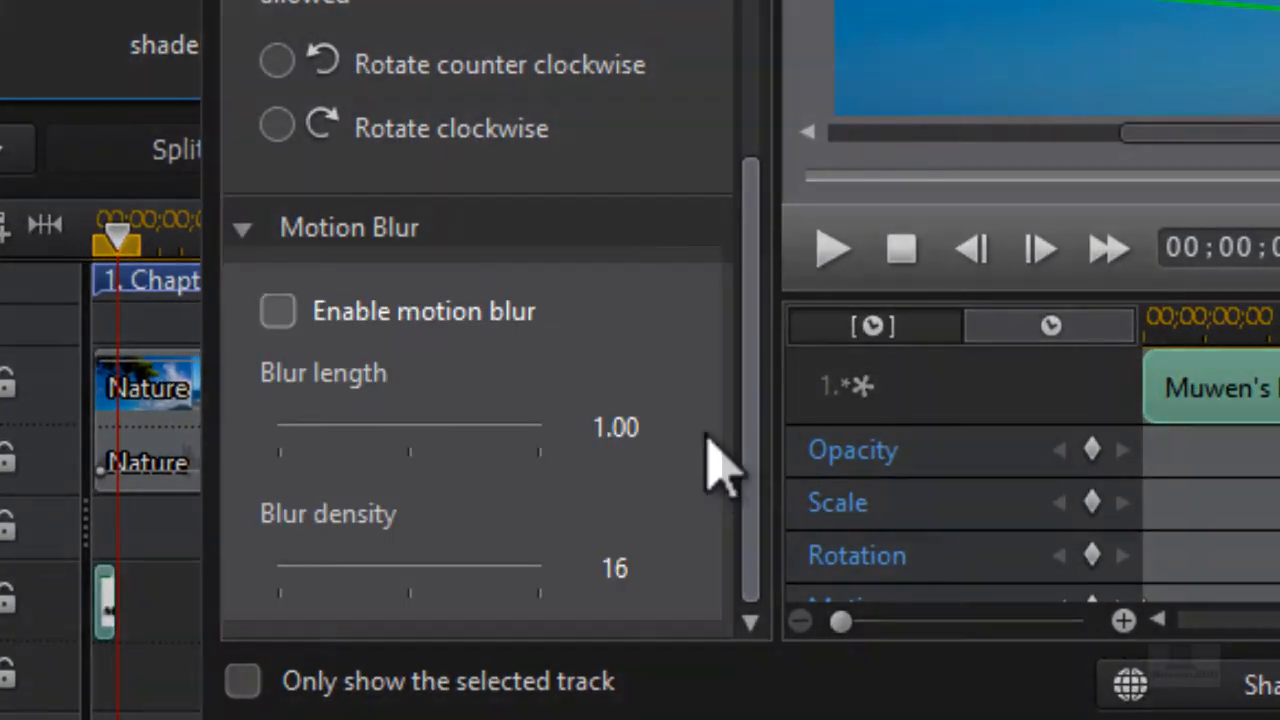
# Enable motion blur for the logo's movement with default blur length and density
pyautogui.scroll(3)
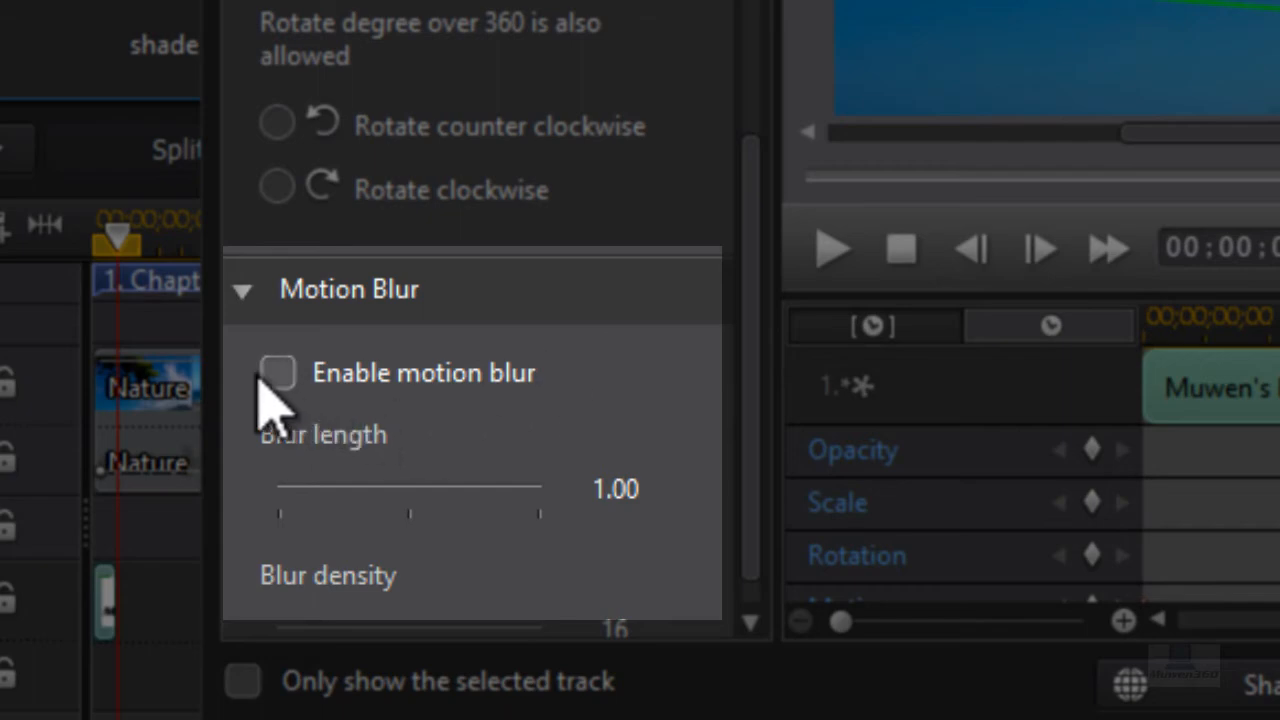
pyautogui.click(276, 372)
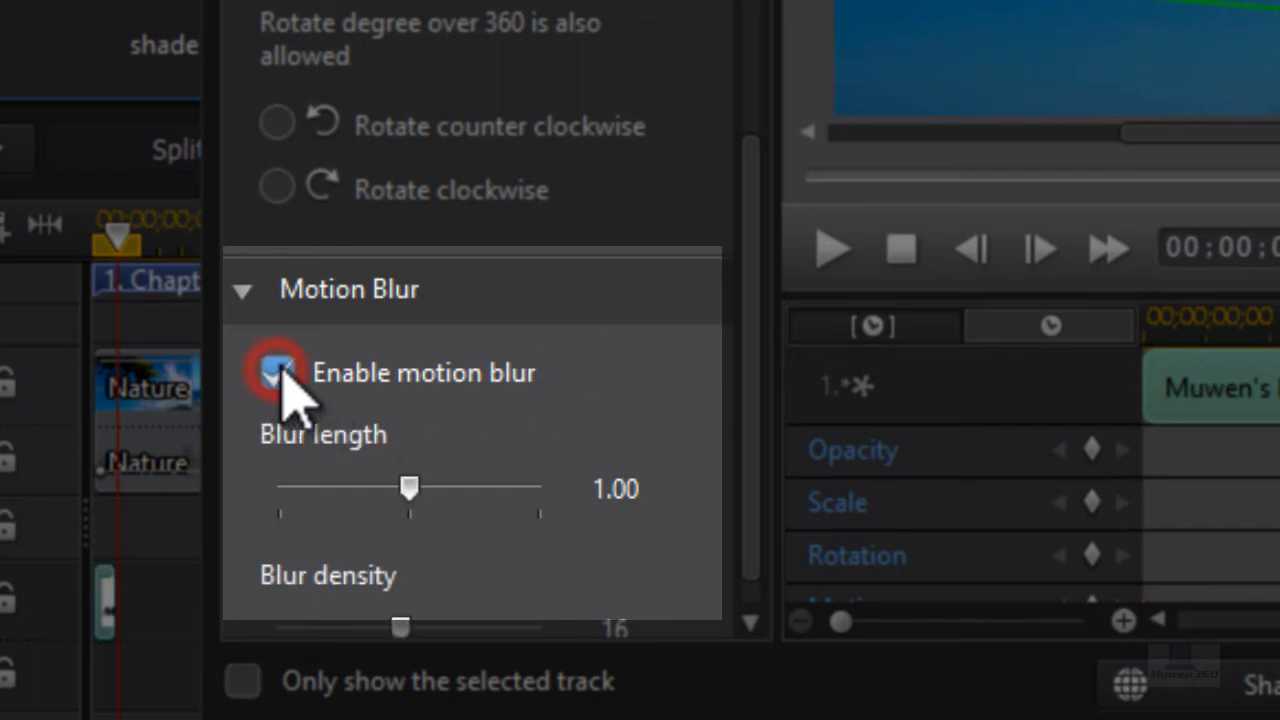
pyautogui.click(276, 372)
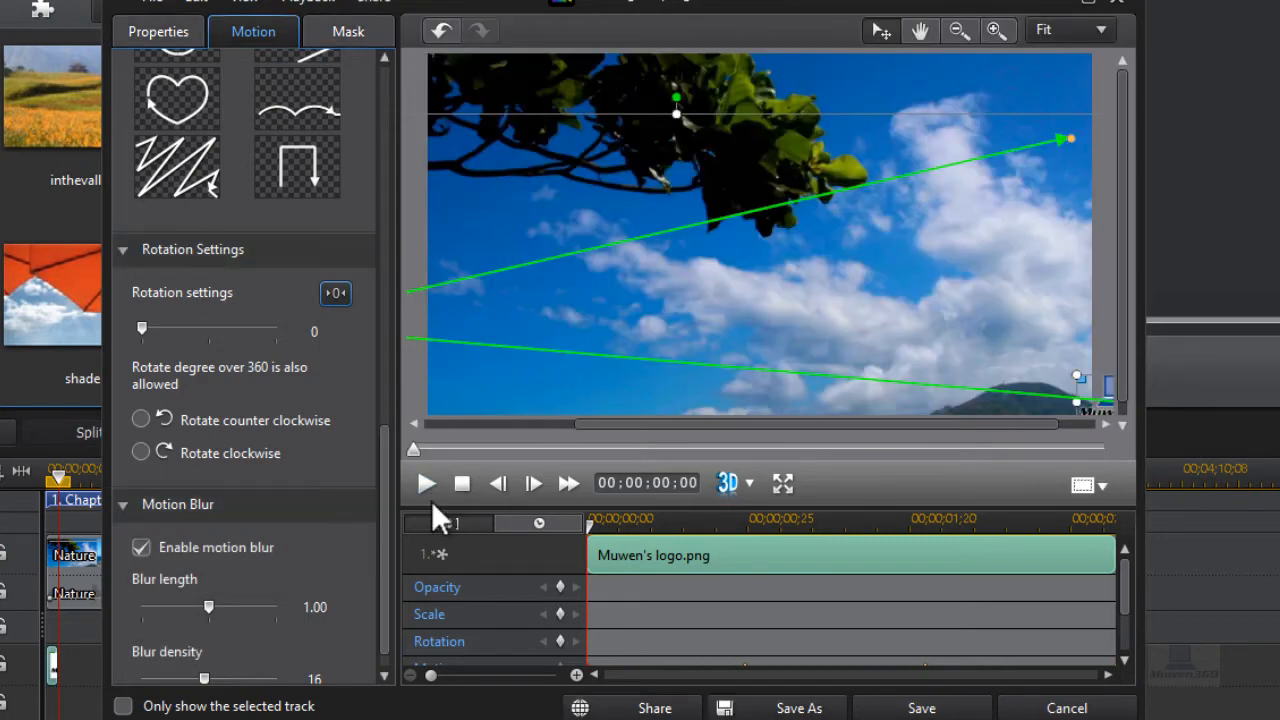
pyautogui.click(426, 482)
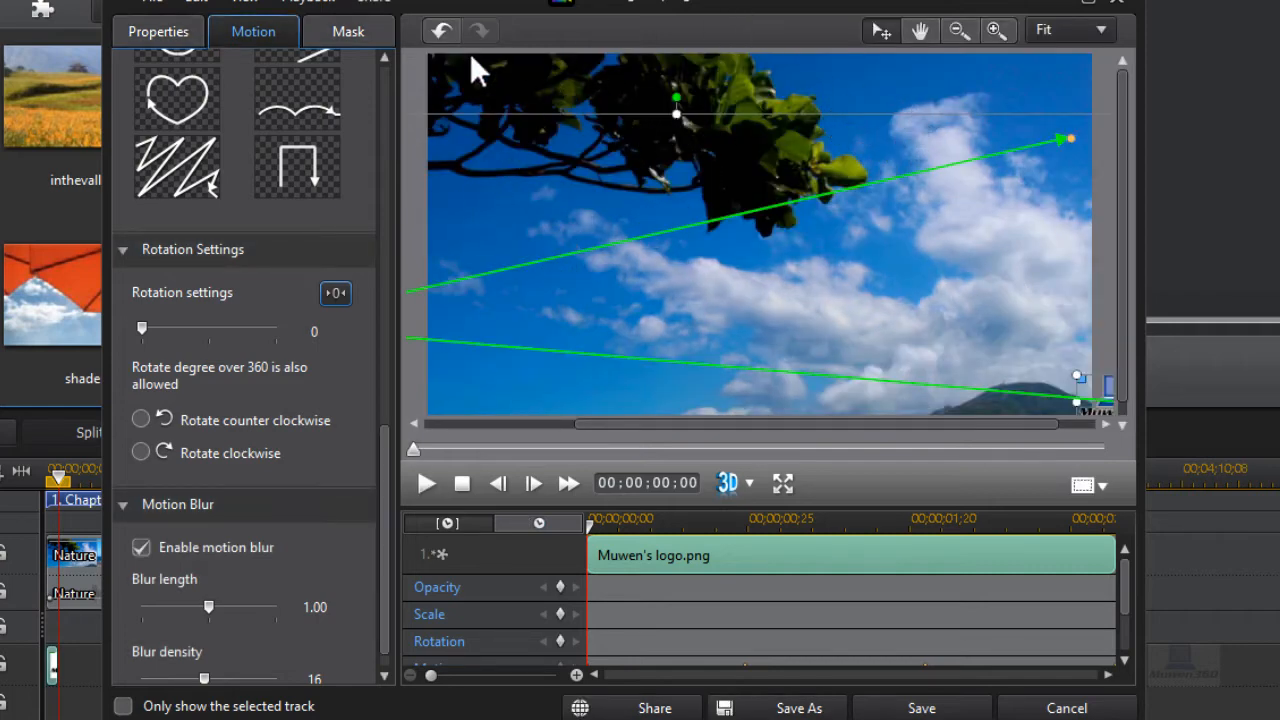
pyautogui.moveTo(1128, 120)
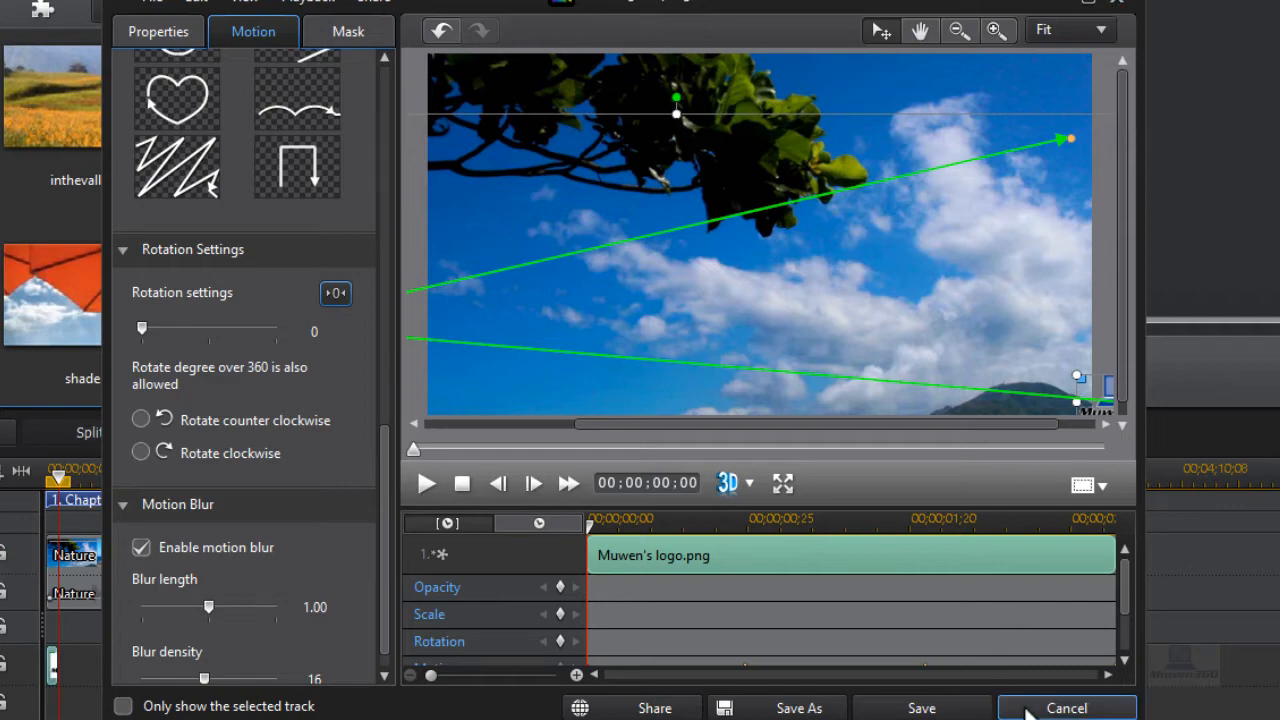
# Cancel out of the PiP Designer back to the main editing workspace
pyautogui.click(1066, 708)
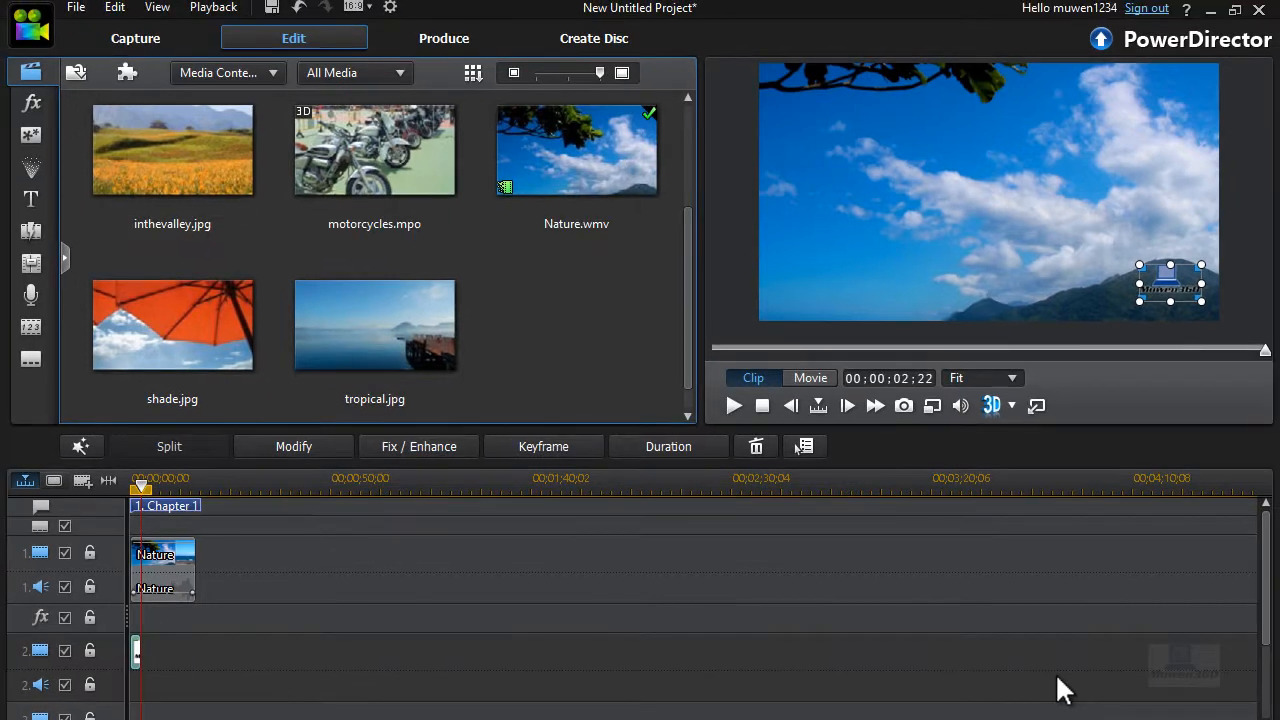
pyautogui.moveTo(1056, 660)
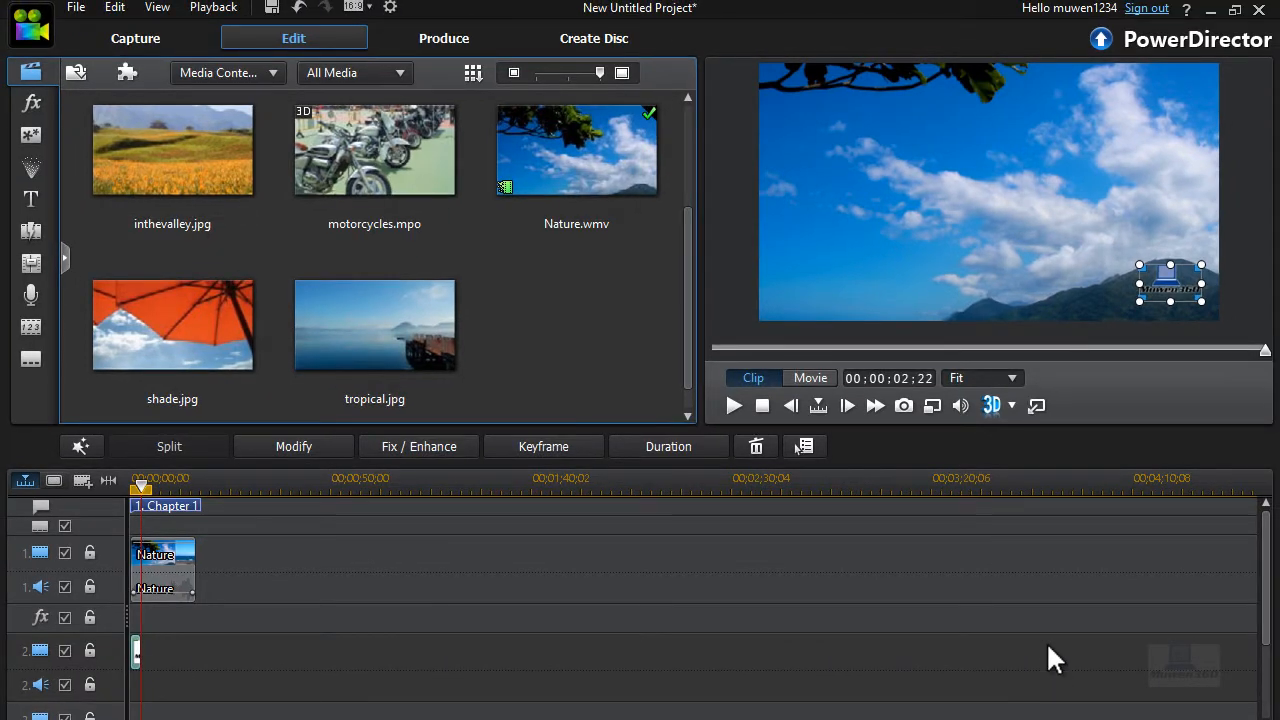
pyautogui.click(162, 556)
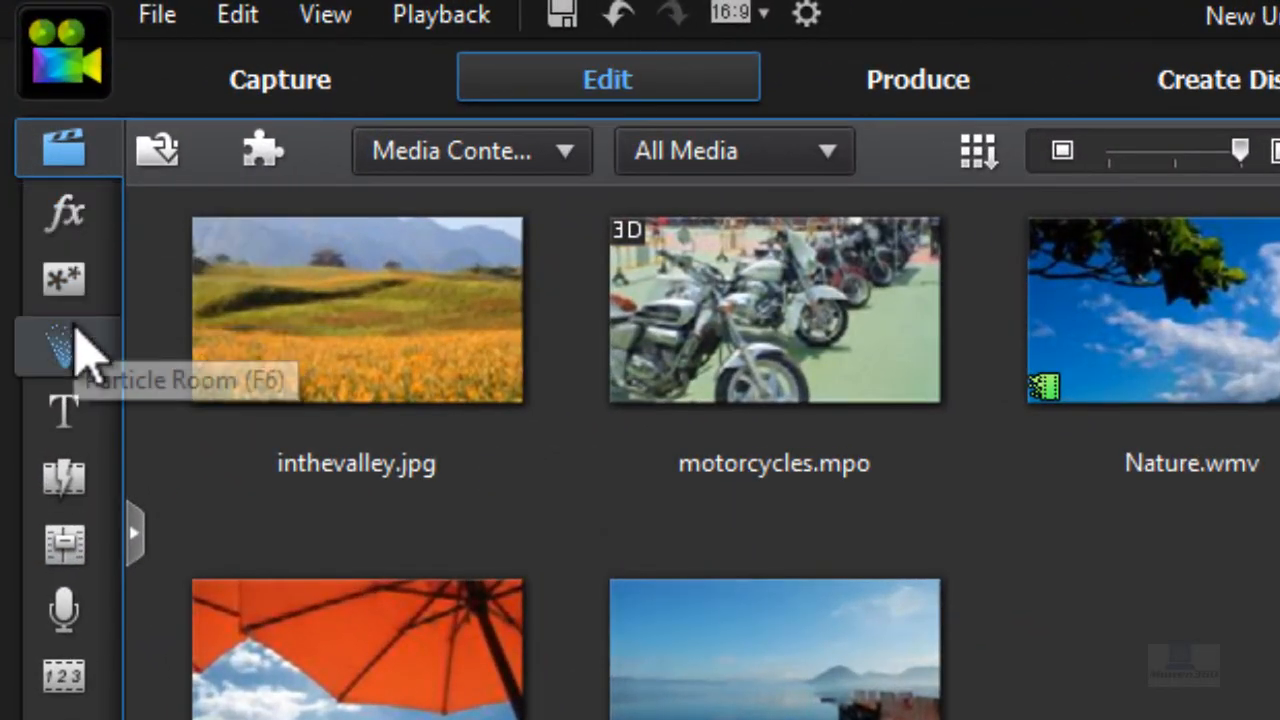
pyautogui.moveTo(64, 412)
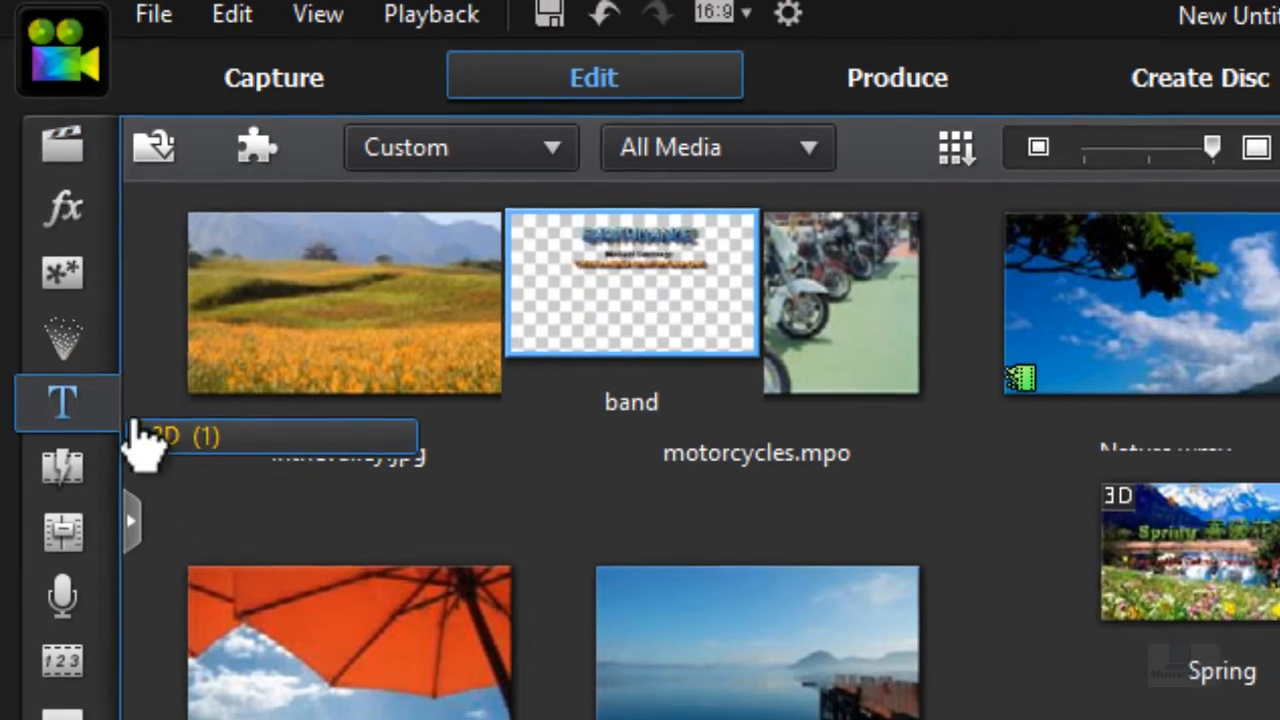
# Show the Title Room library of title templates
pyautogui.click(62, 404)
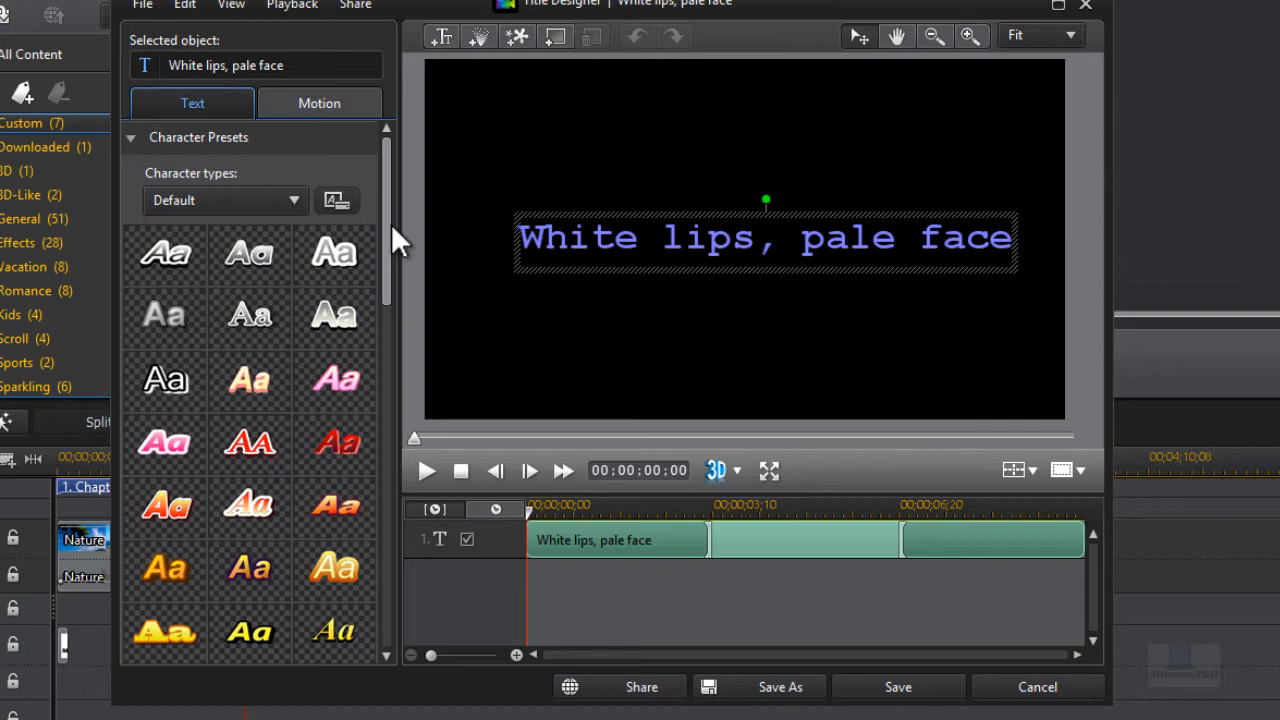
# Apply the fiery orange italic character preset to the 'White lips, pale face' title
pyautogui.scroll(-3)
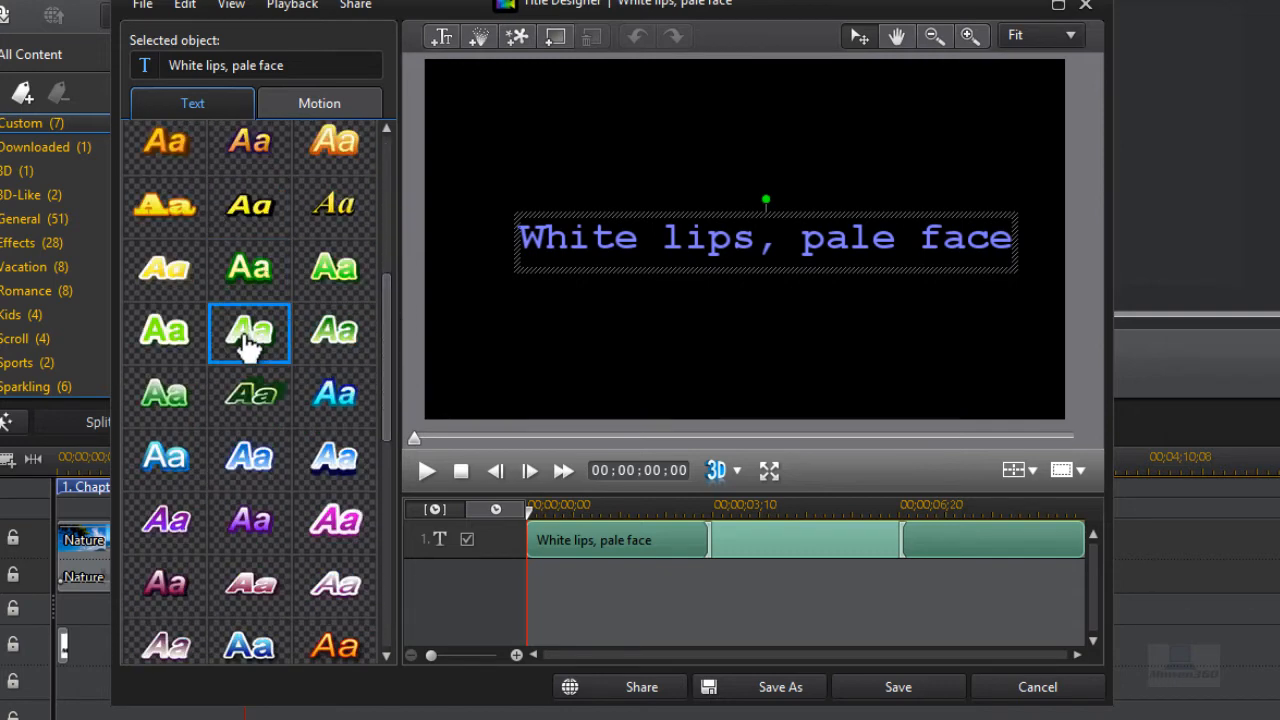
pyautogui.scroll(3)
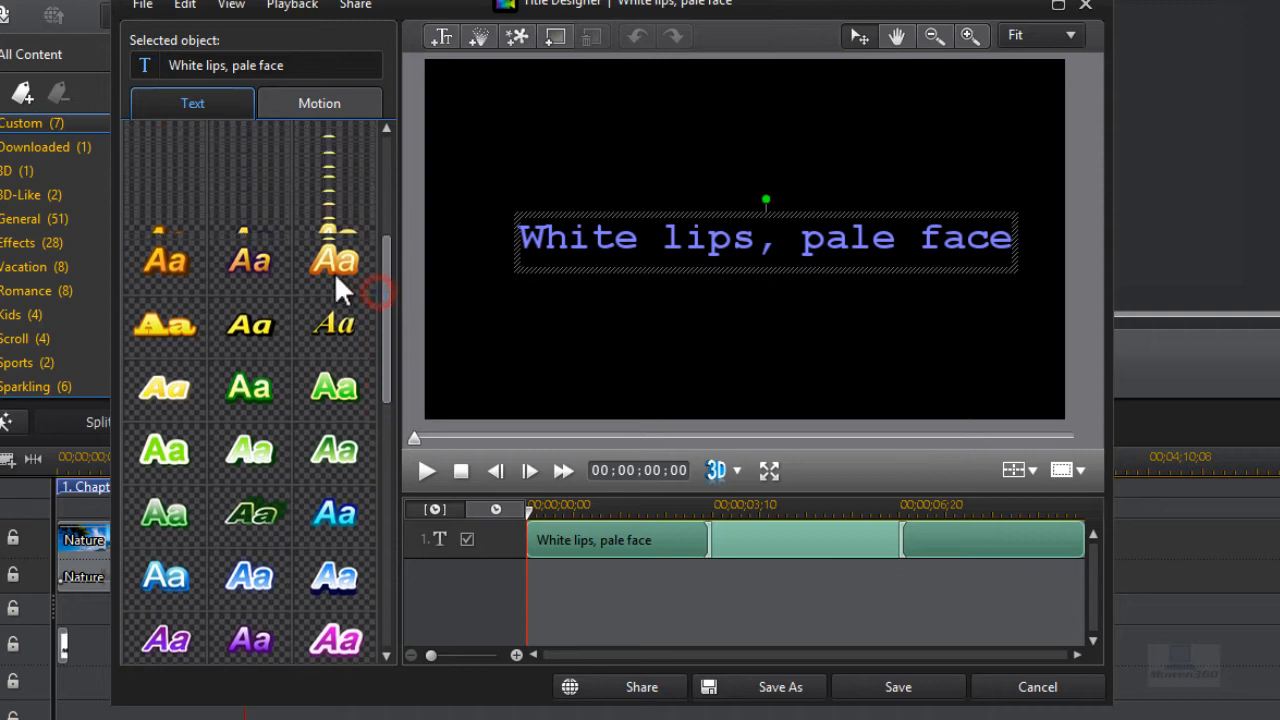
pyautogui.scroll(3)
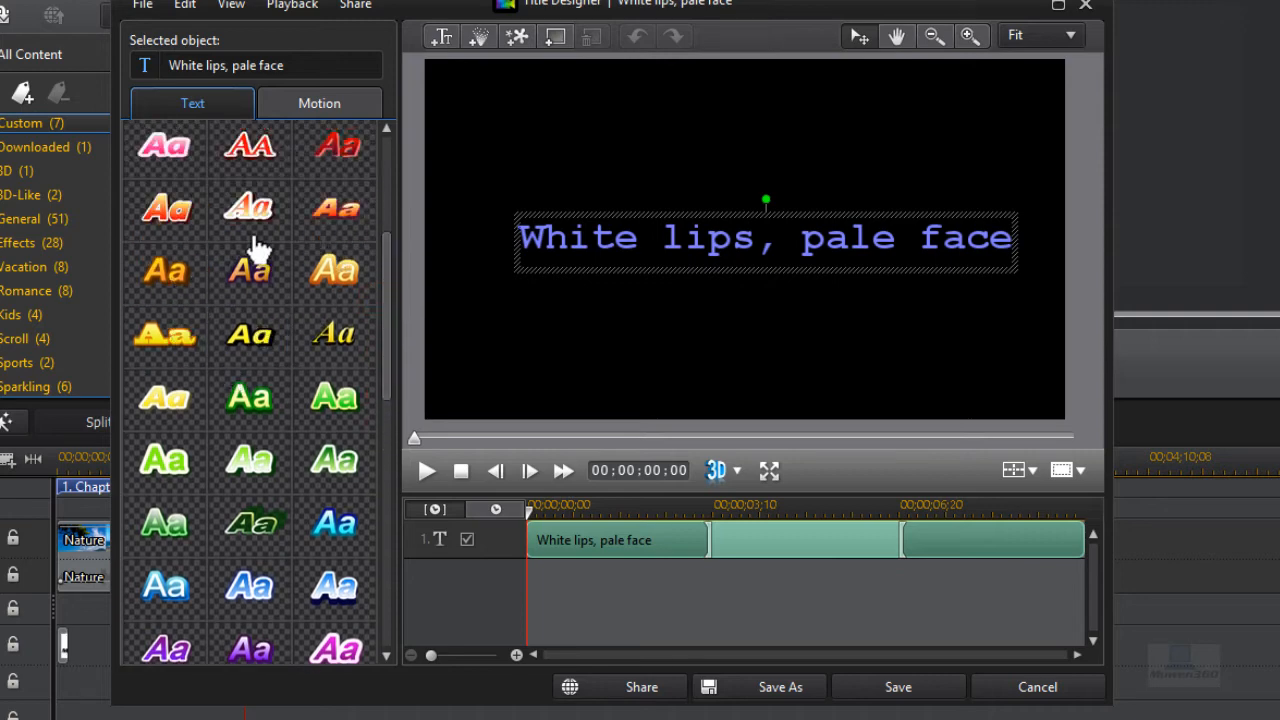
pyautogui.click(334, 208)
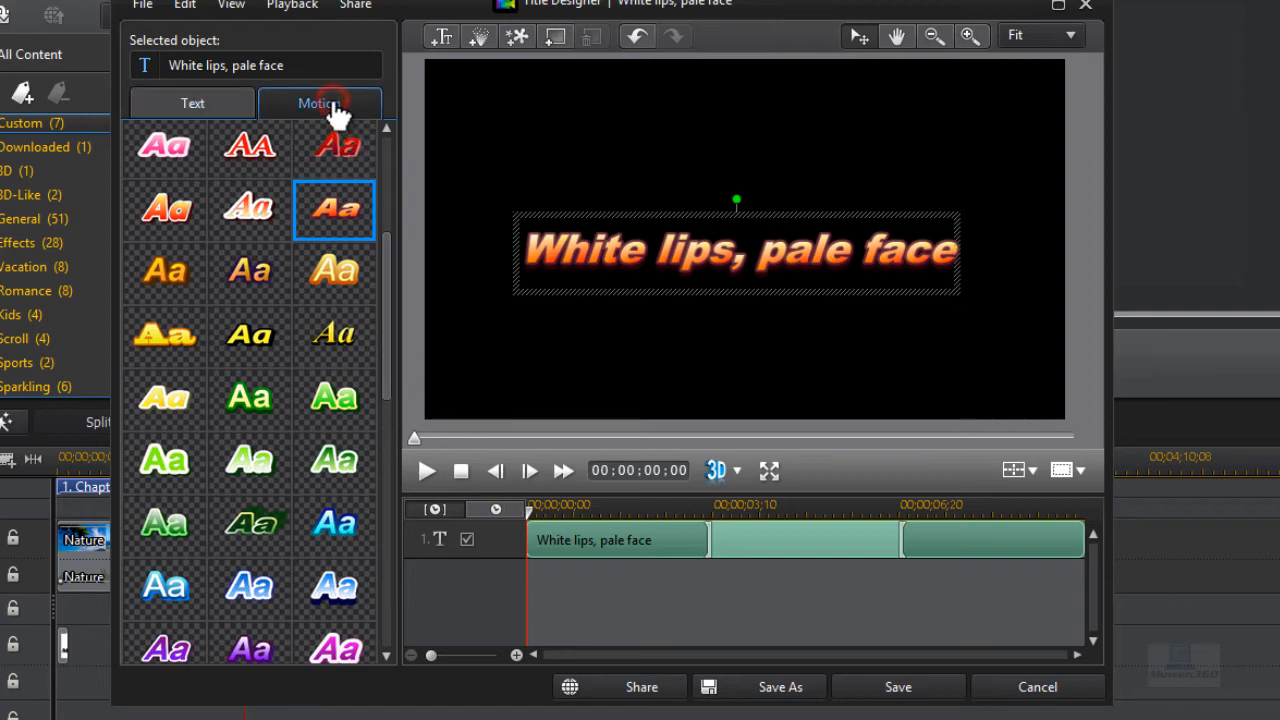
# Set the title's starting effect to Roller Coaster in the Motion settings
pyautogui.click(320, 104)
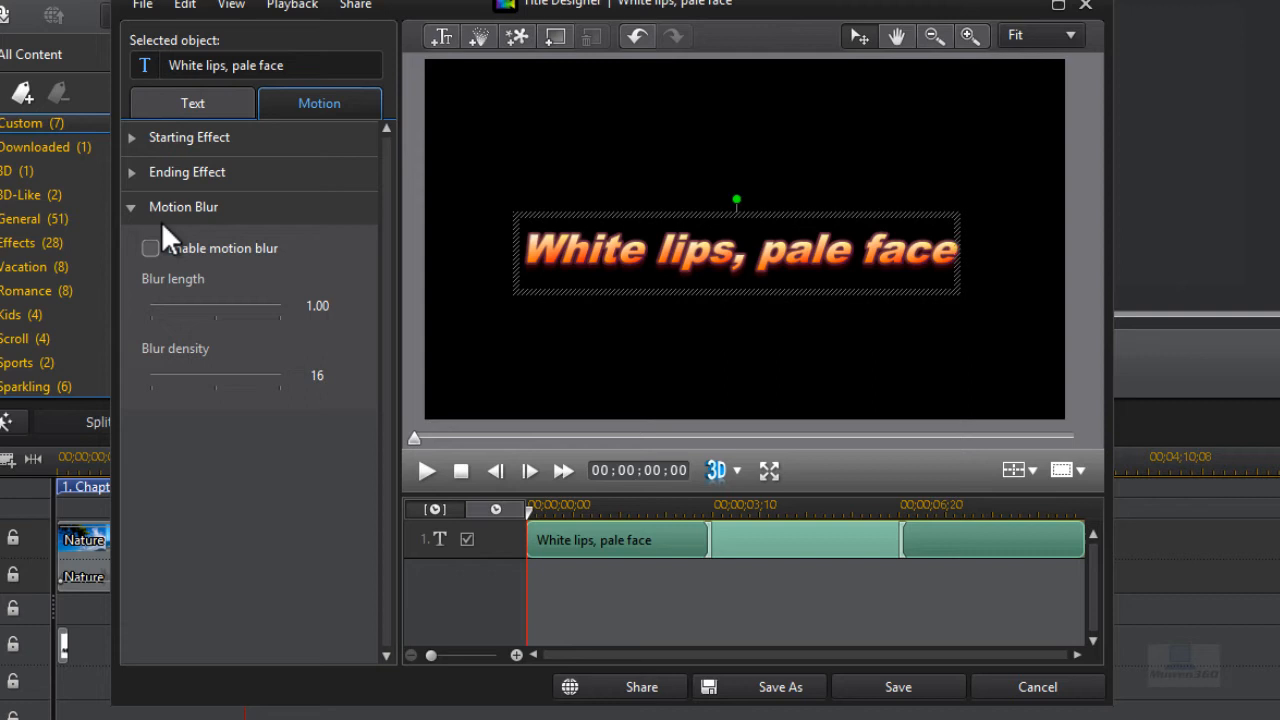
pyautogui.moveTo(178, 218)
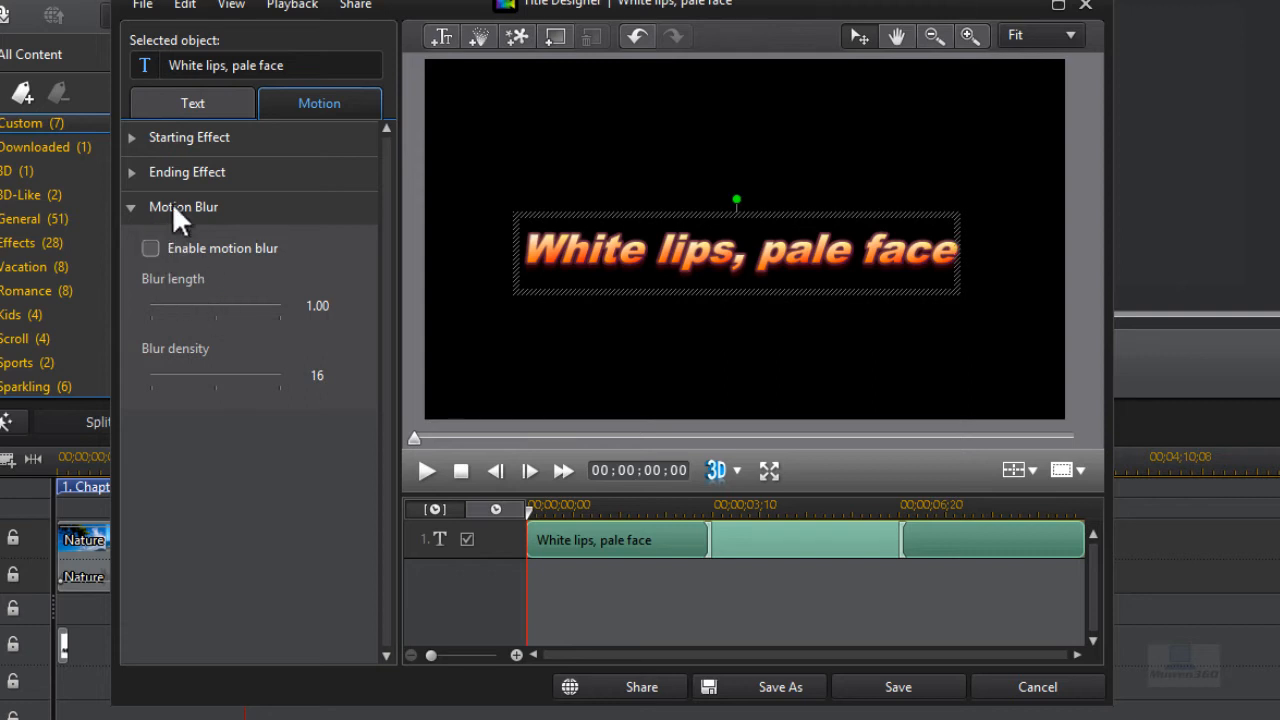
pyautogui.moveTo(218, 148)
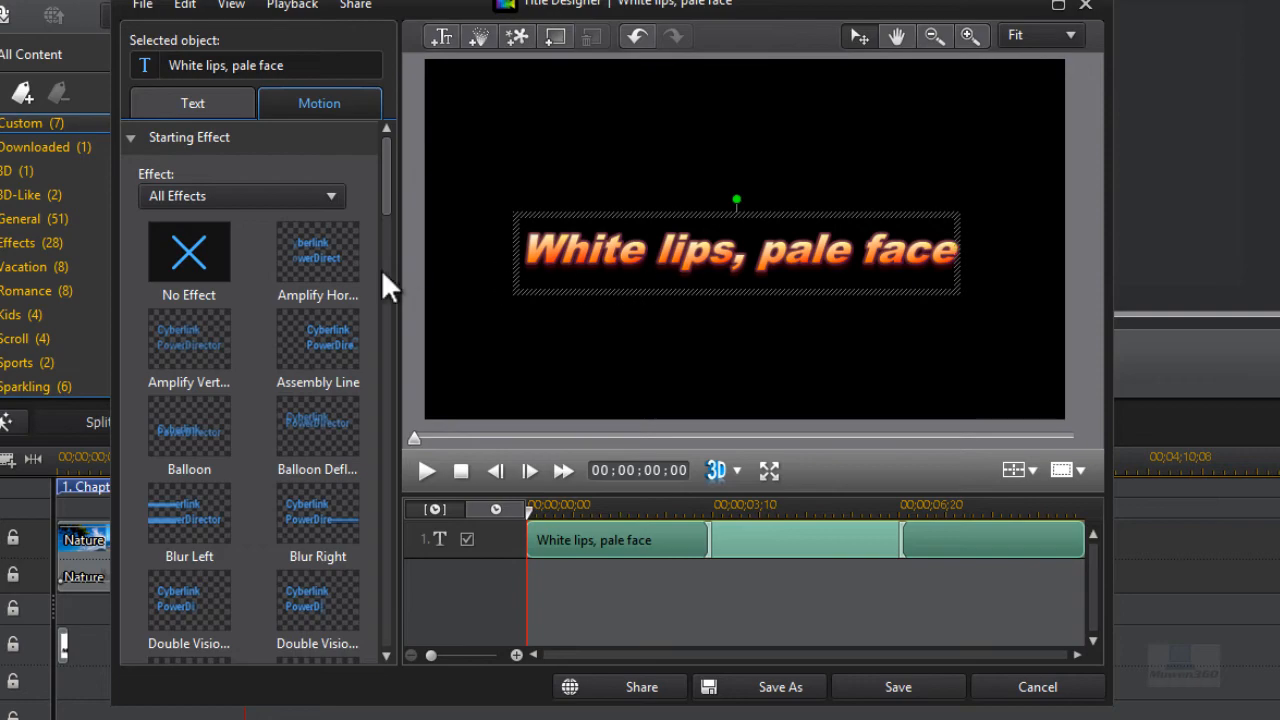
pyautogui.scroll(-3)
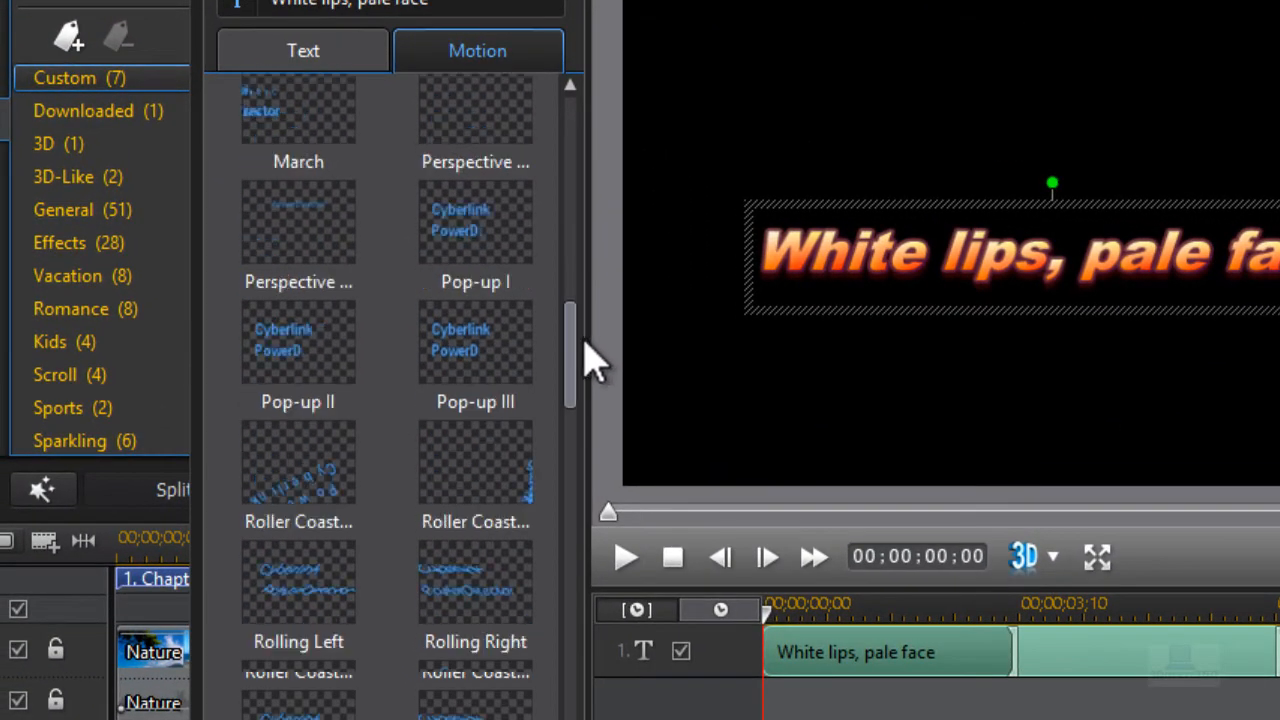
pyautogui.scroll(-3)
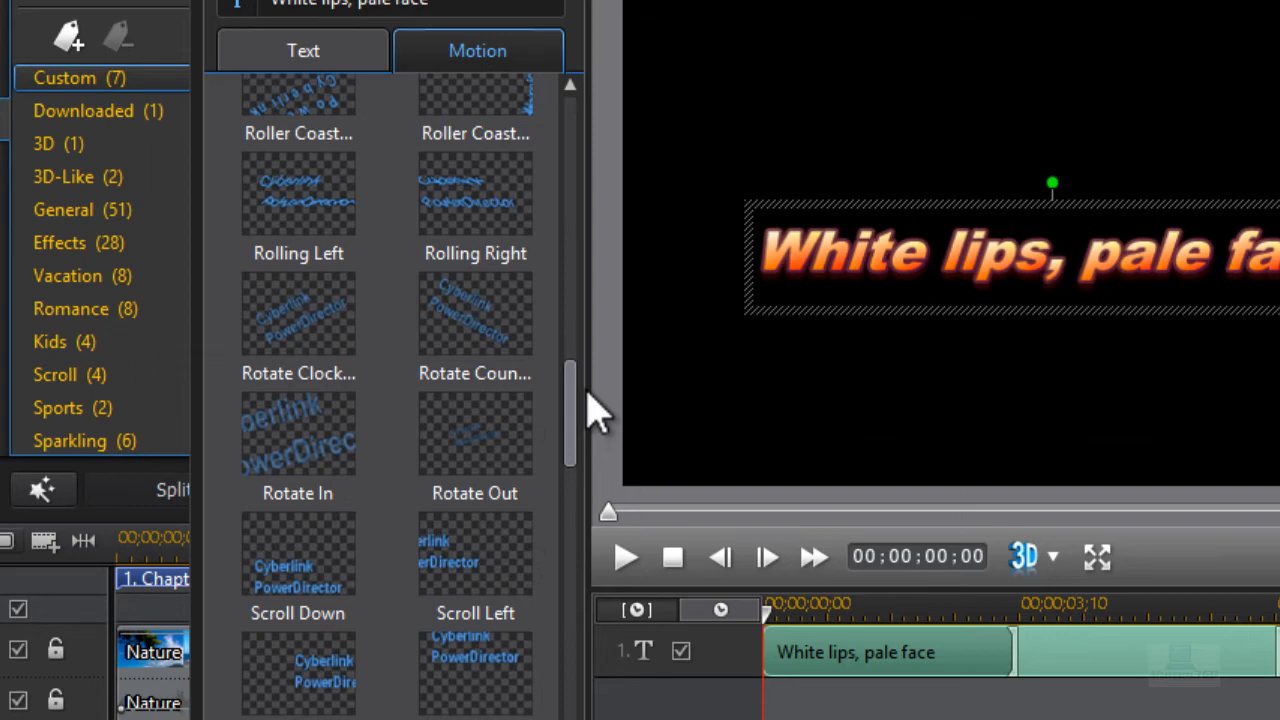
pyautogui.click(476, 176)
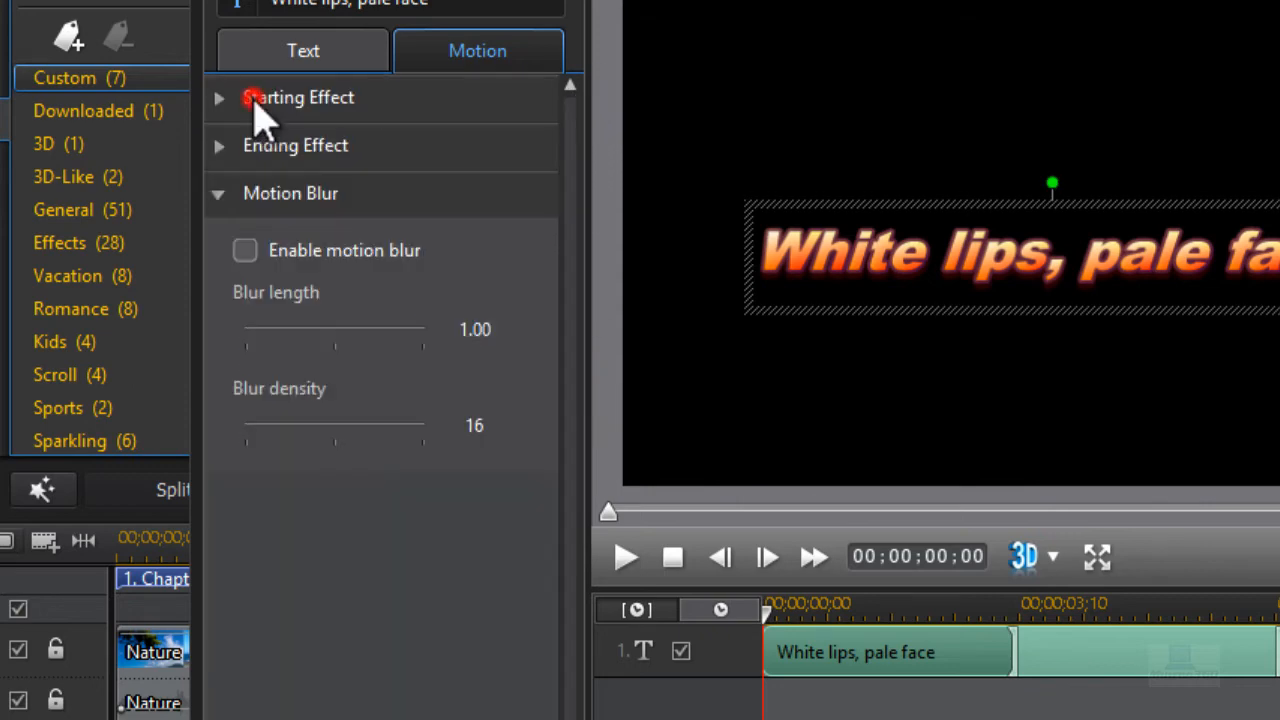
pyautogui.moveTo(316, 160)
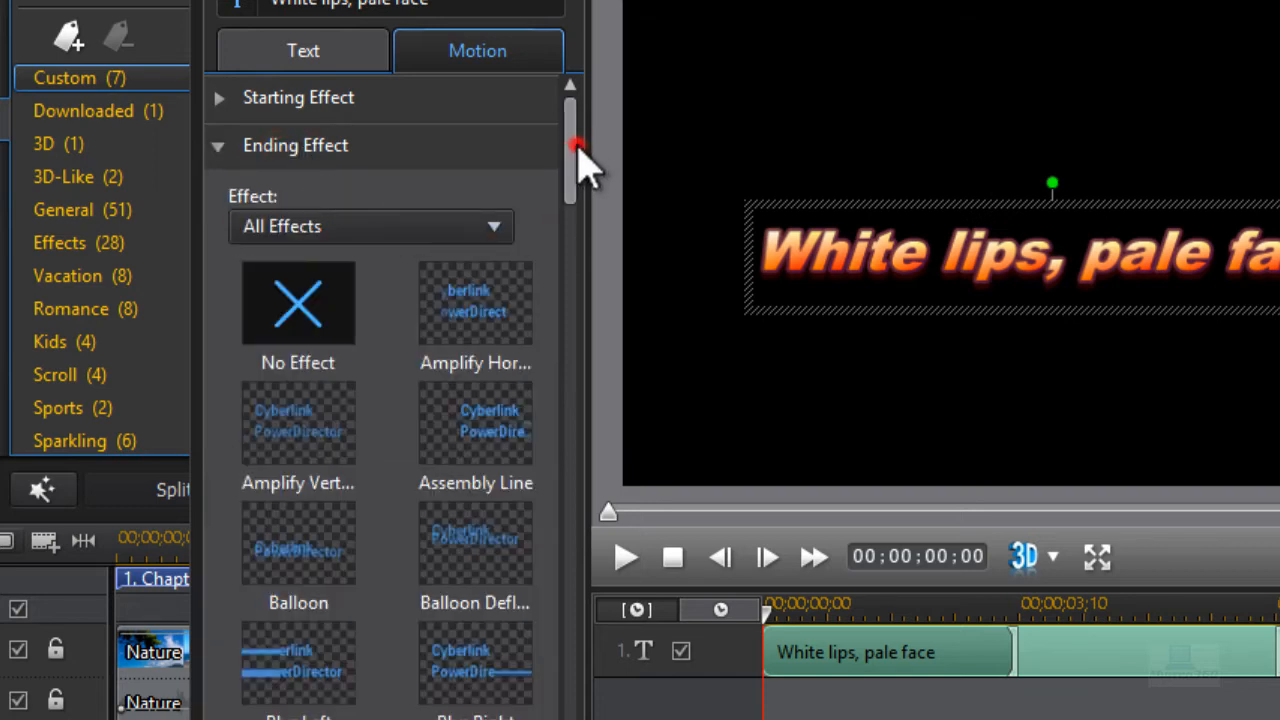
# Set the title's ending effect to Roller Coaster and scroll to the motion blur options
pyautogui.scroll(-3)
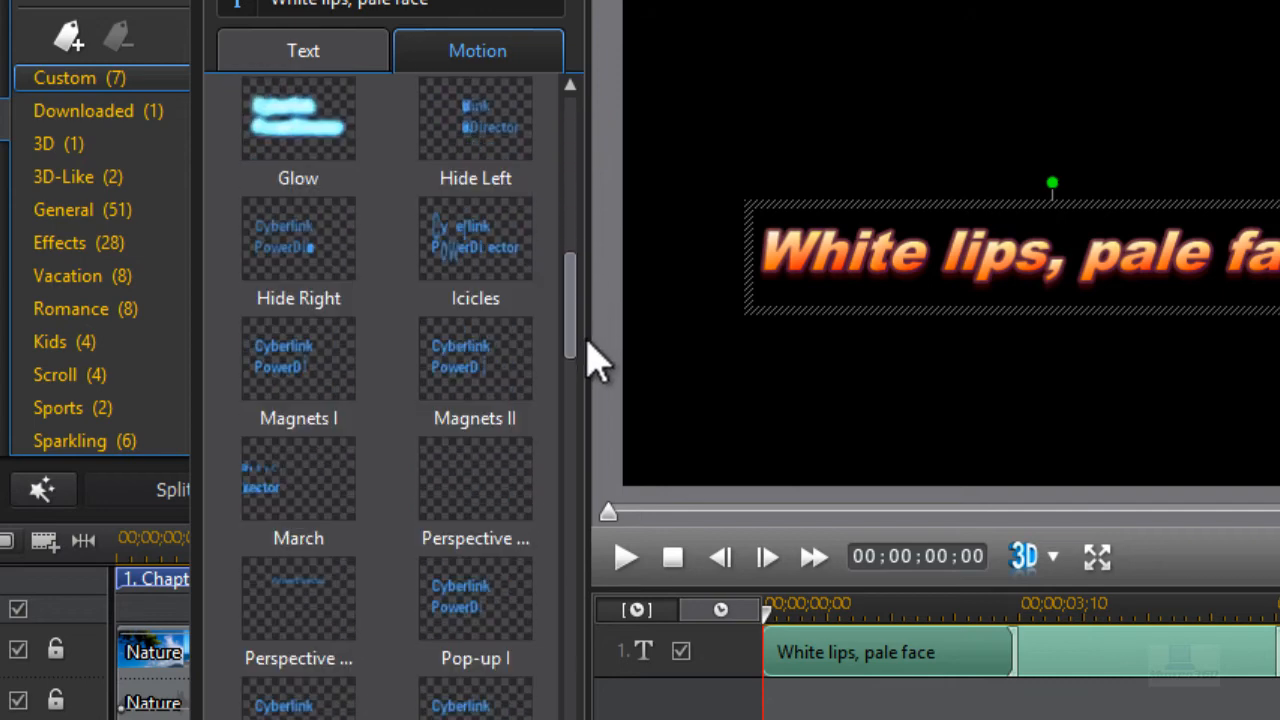
pyautogui.scroll(-3)
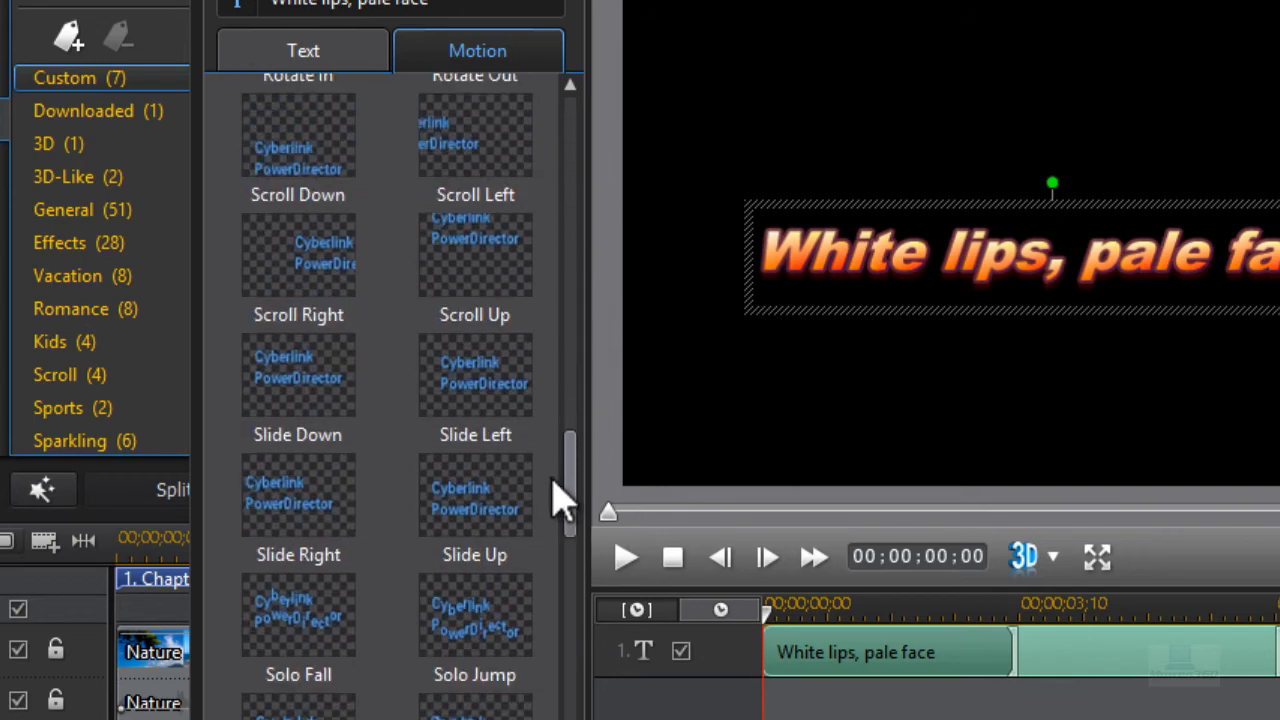
pyautogui.scroll(-3)
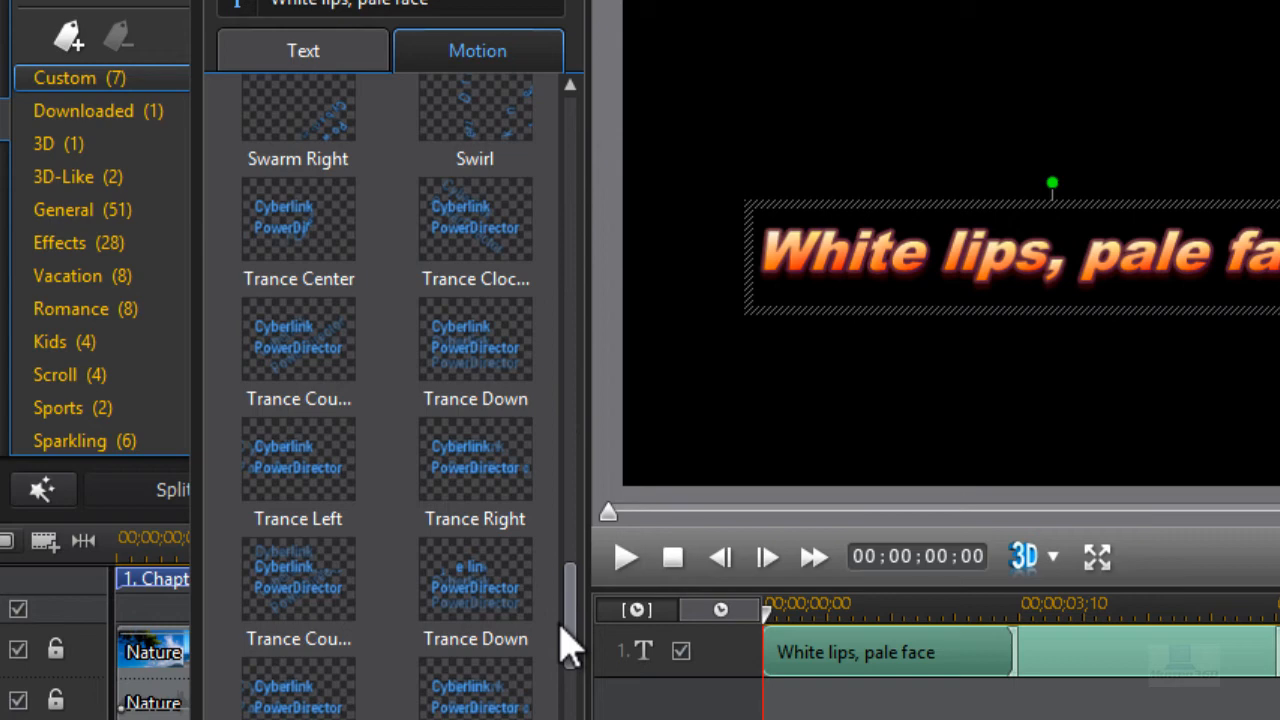
pyautogui.scroll(3)
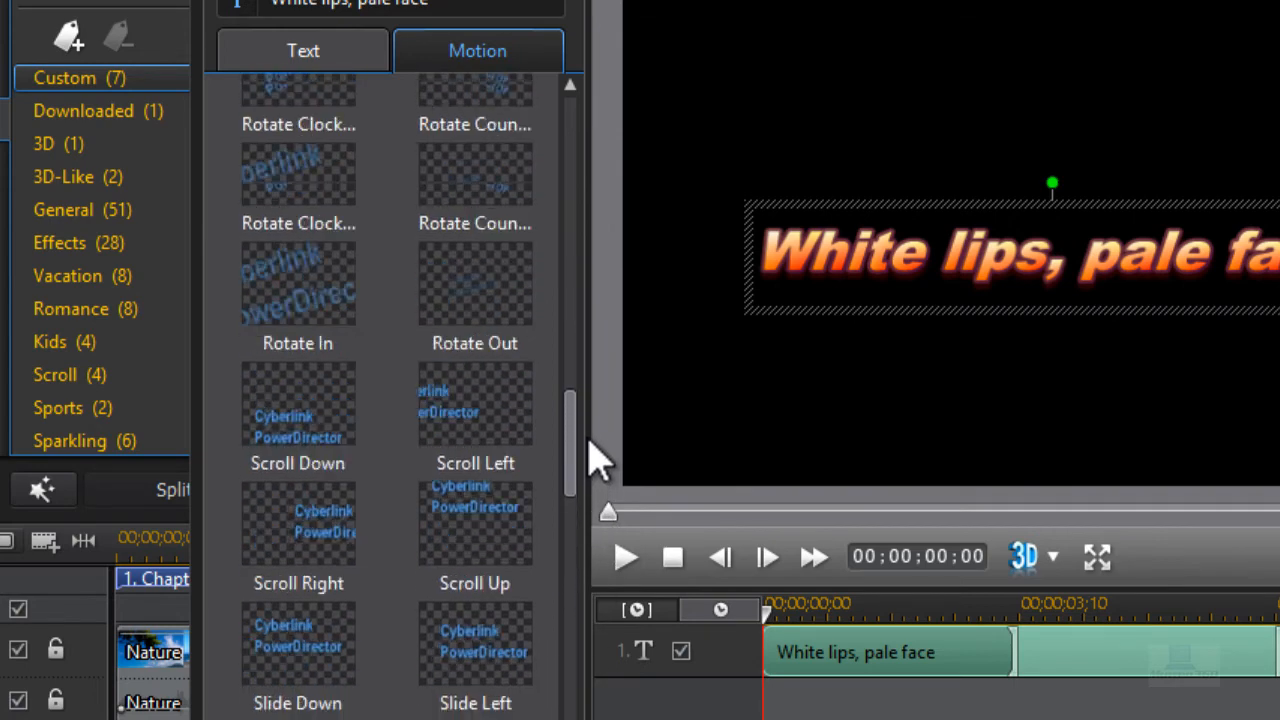
pyautogui.scroll(3)
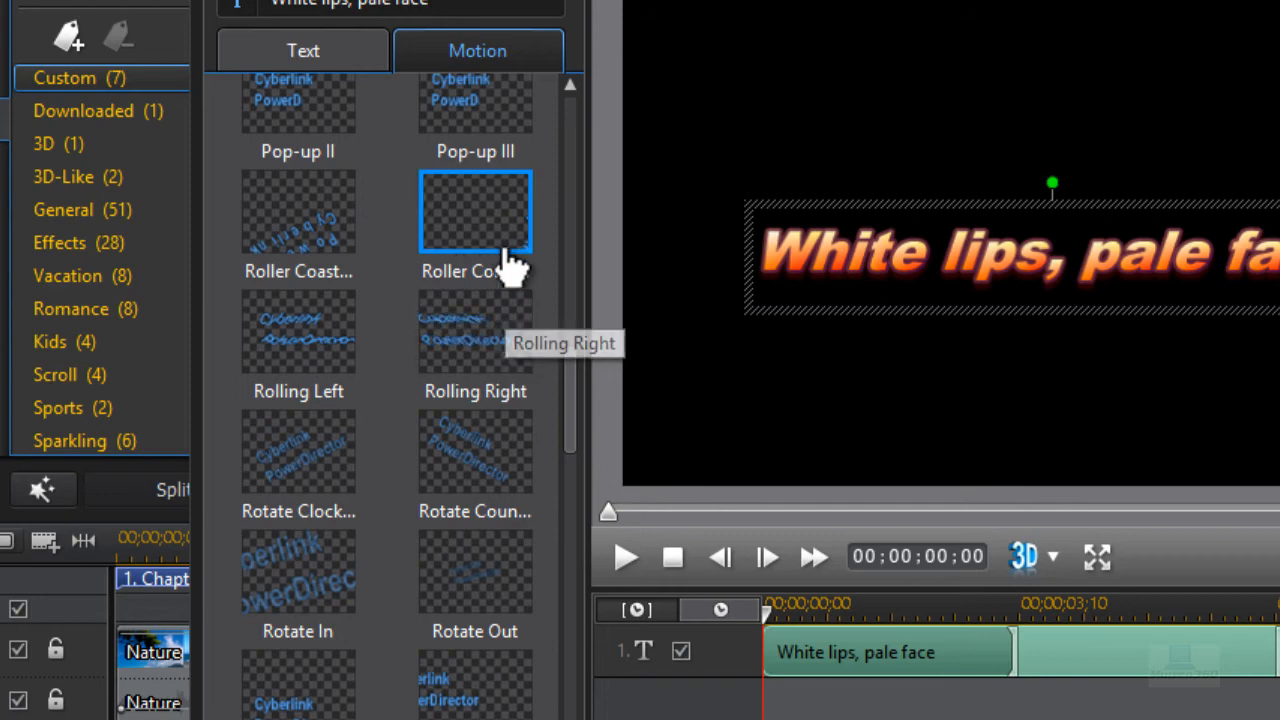
pyautogui.click(476, 210)
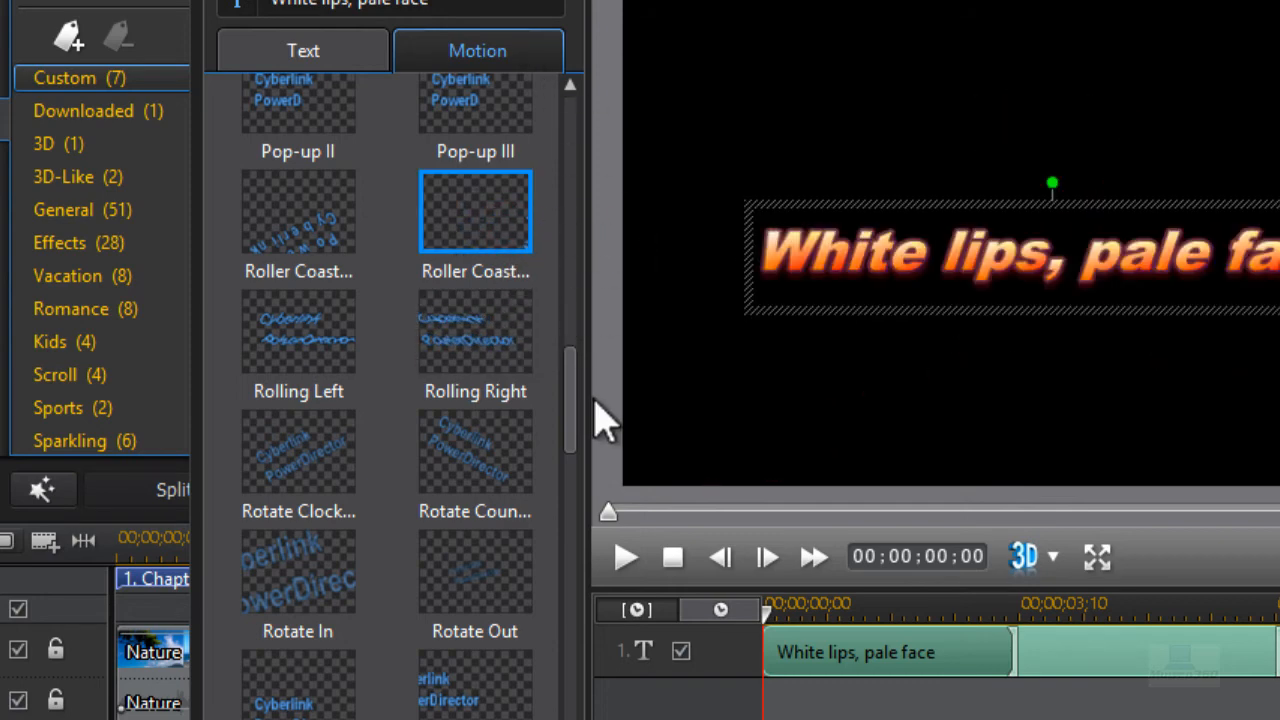
pyautogui.scroll(-3)
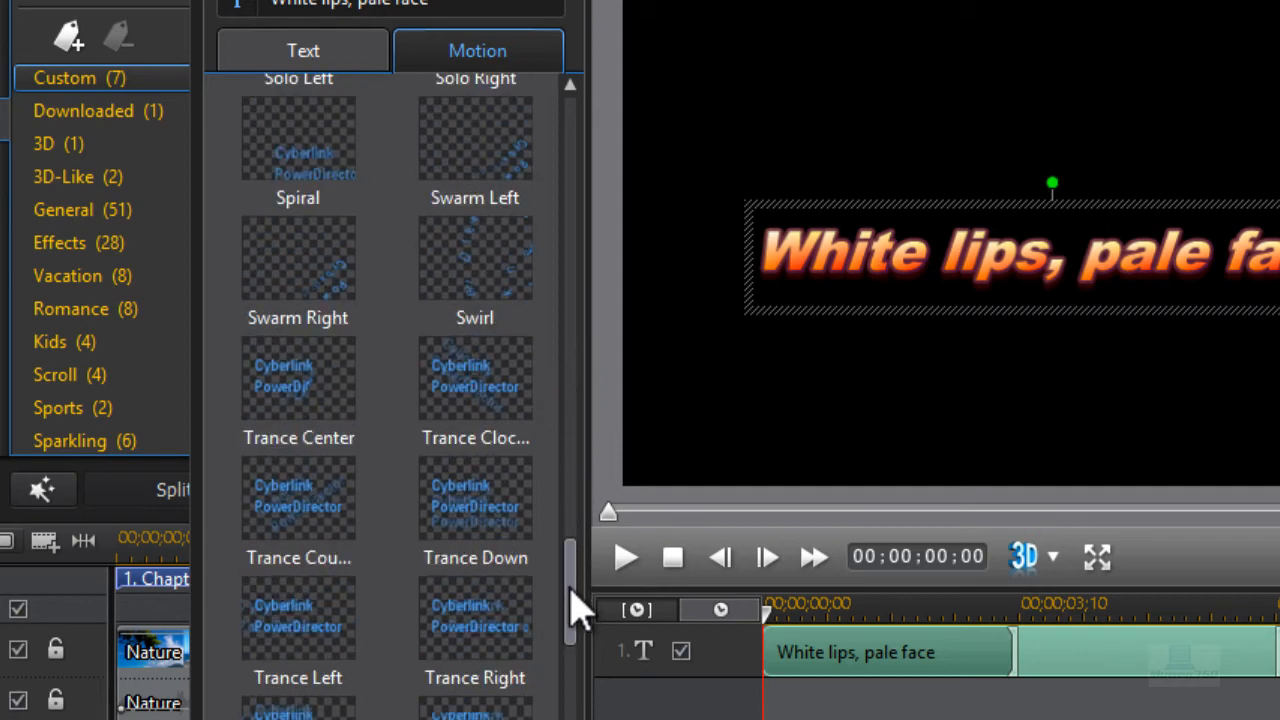
pyautogui.scroll(-3)
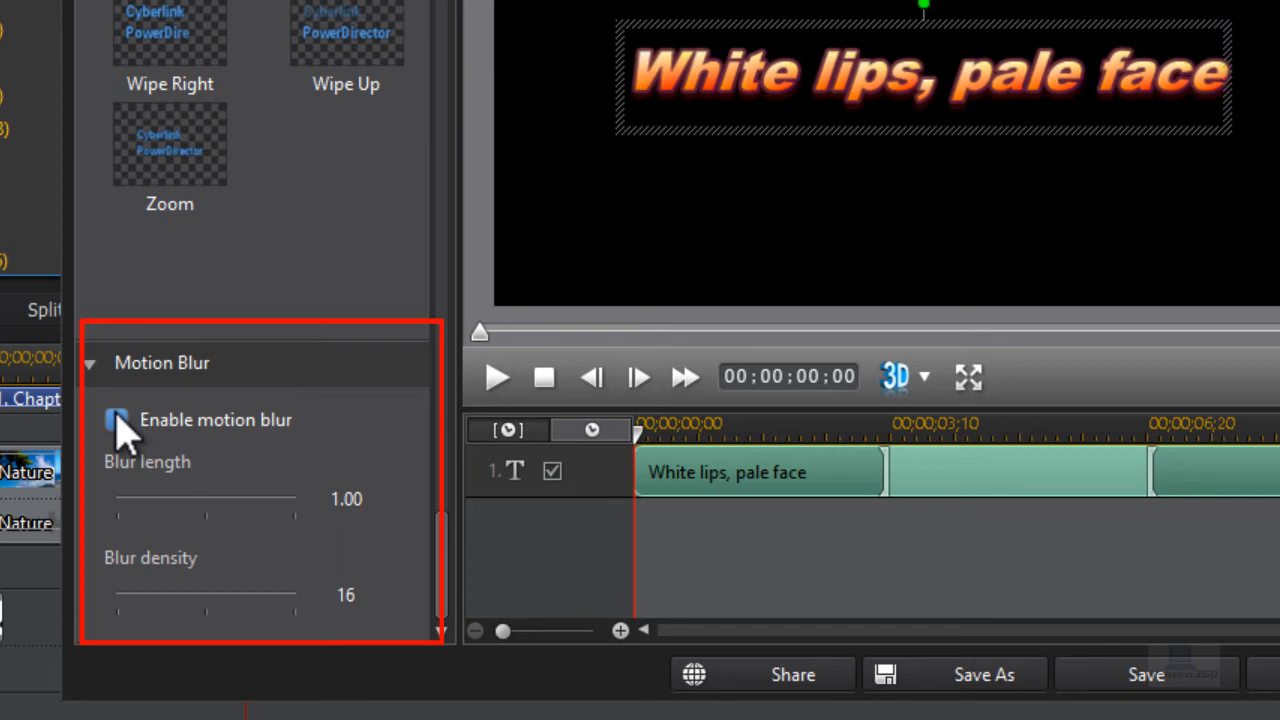
# Enable motion blur for the title and raise its blur length to about 1.56
pyautogui.click(116, 420)
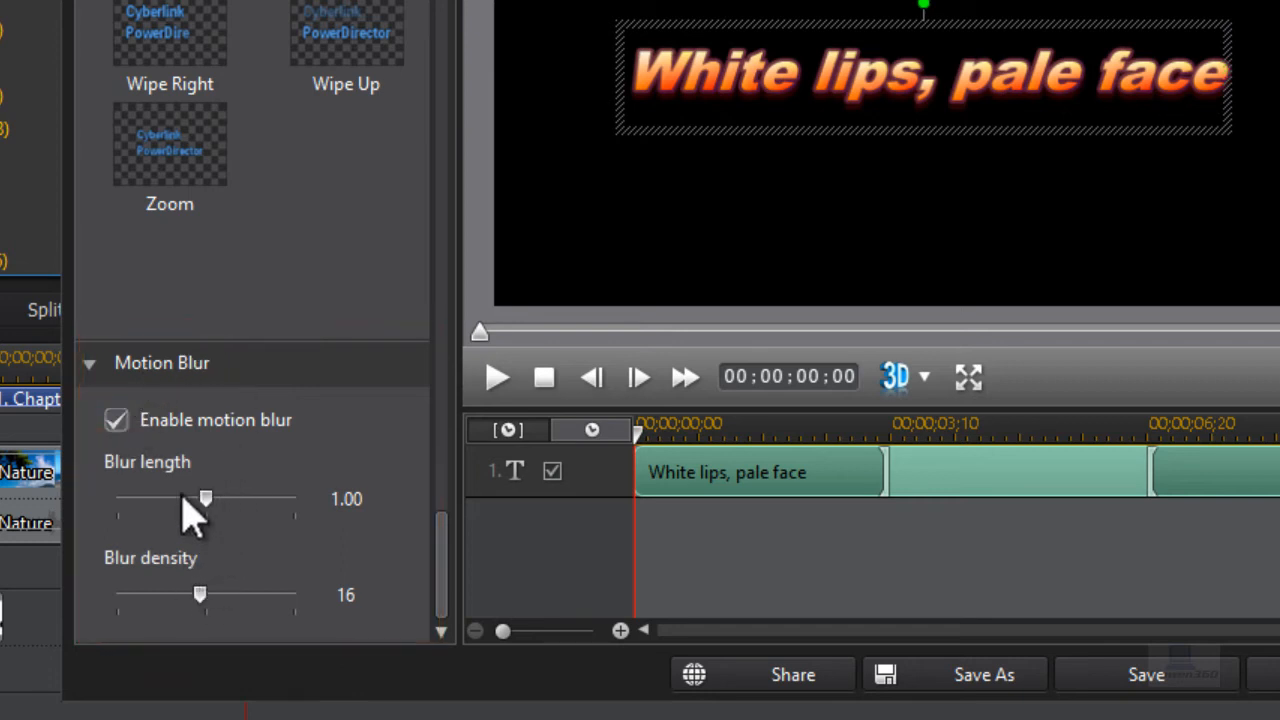
pyautogui.moveTo(204, 498); pyautogui.dragTo(236, 498)
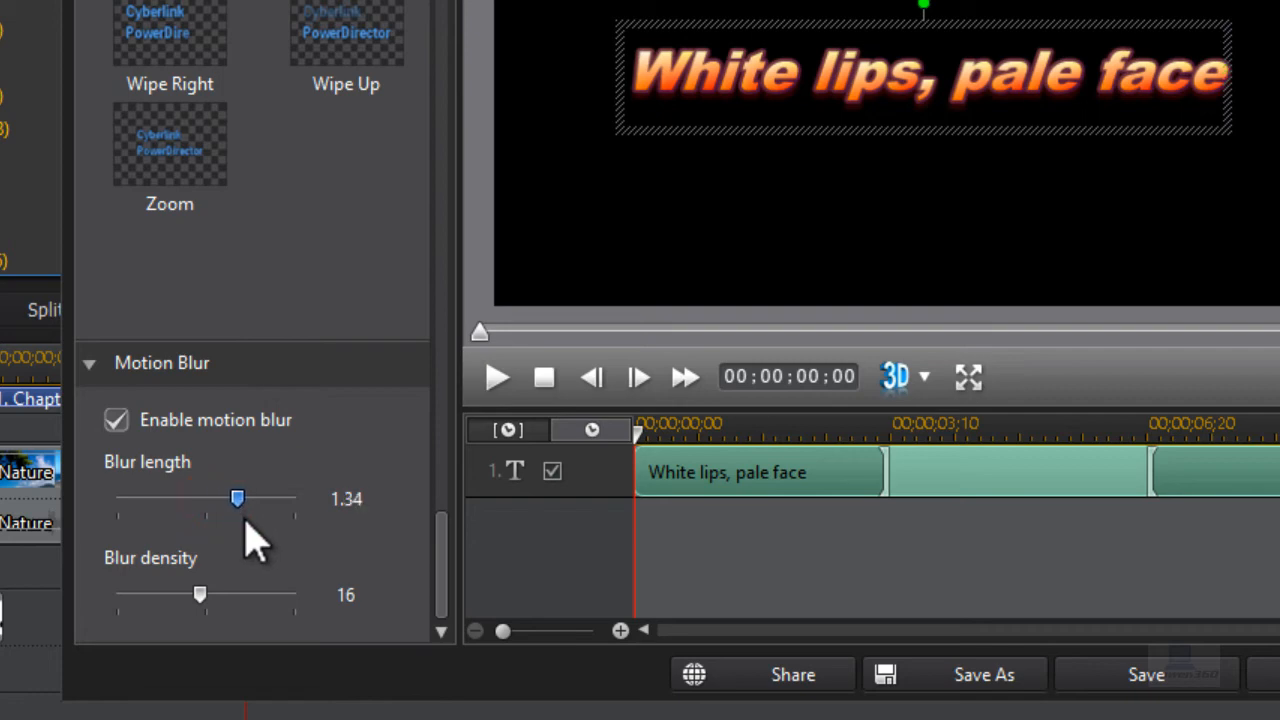
pyautogui.moveTo(200, 596); pyautogui.dragTo(236, 596)
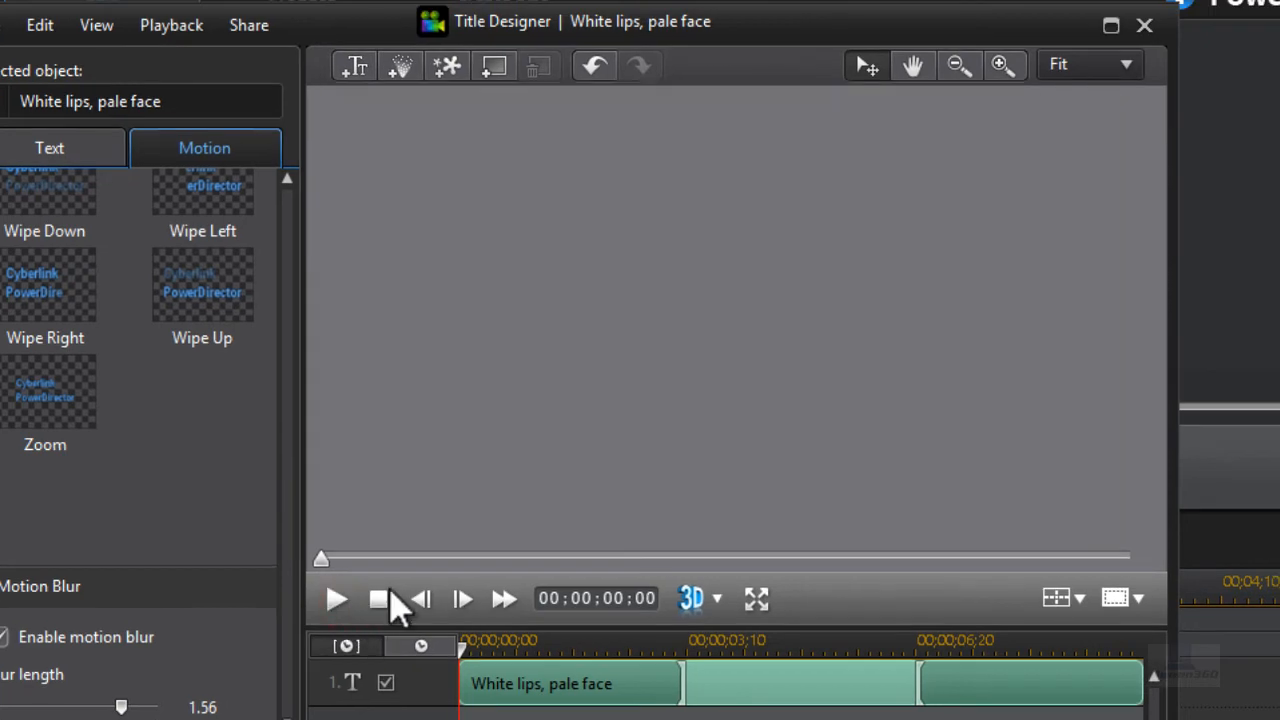
# Play the animated title in the Title Designer preview
pyautogui.click(336, 598)
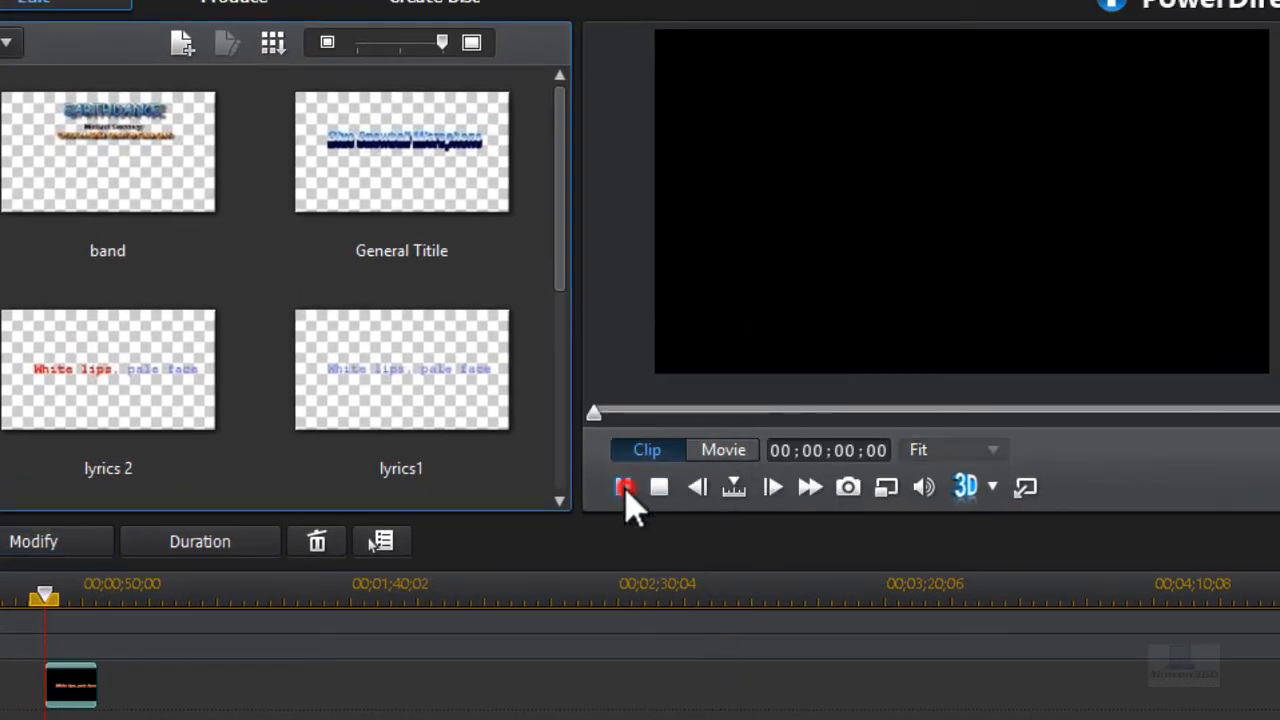
# Play the fiery title in the main preview and scrub further into its roller coaster sweep
pyautogui.click(624, 488)
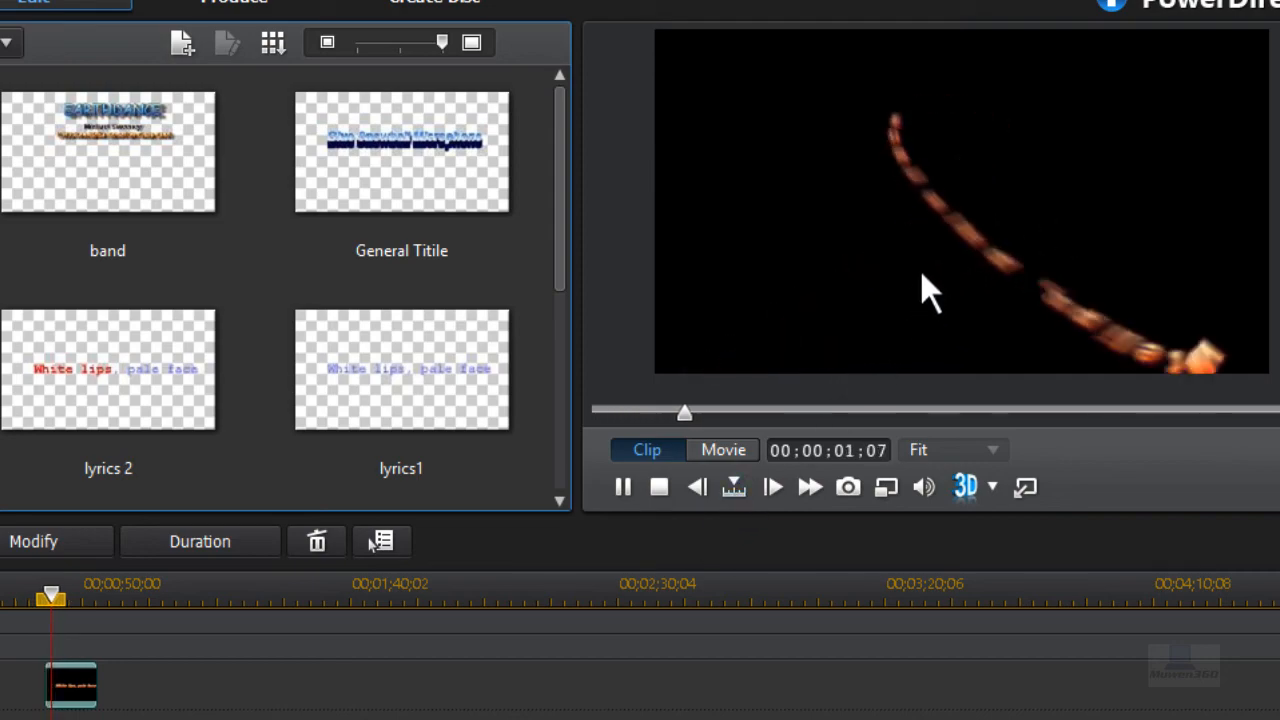
pyautogui.moveTo(684, 412); pyautogui.dragTo(860, 412)
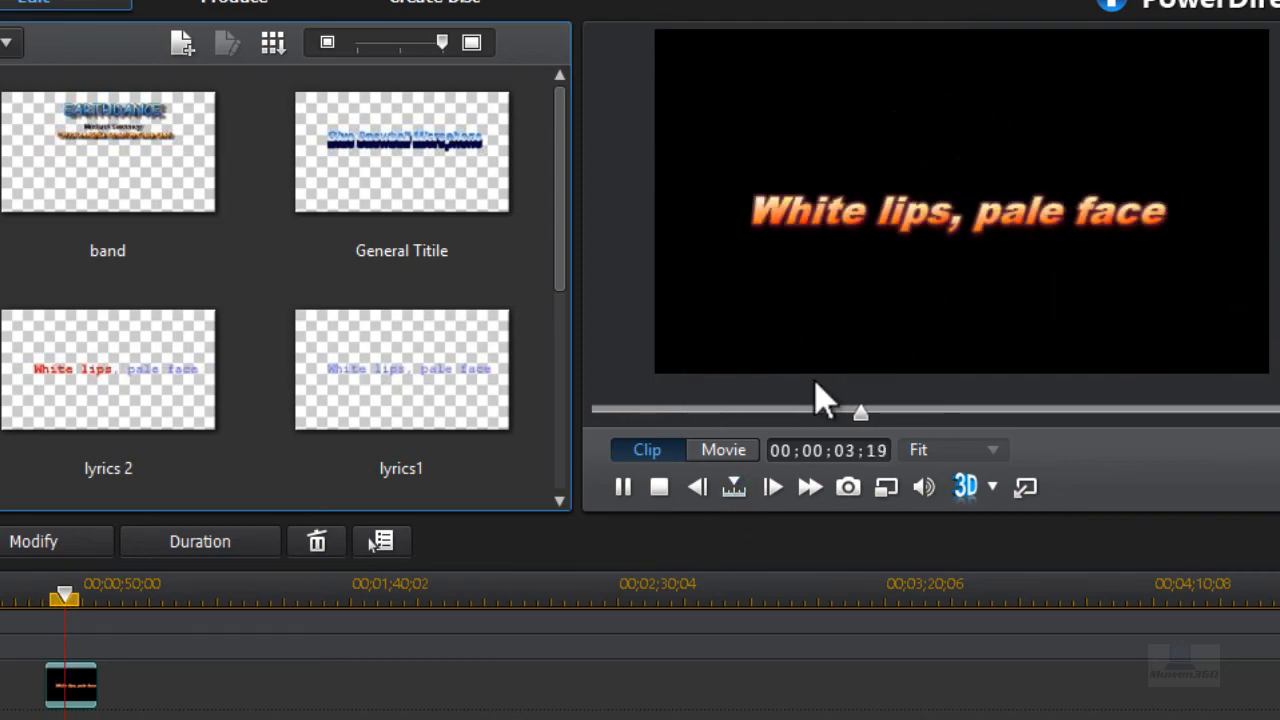